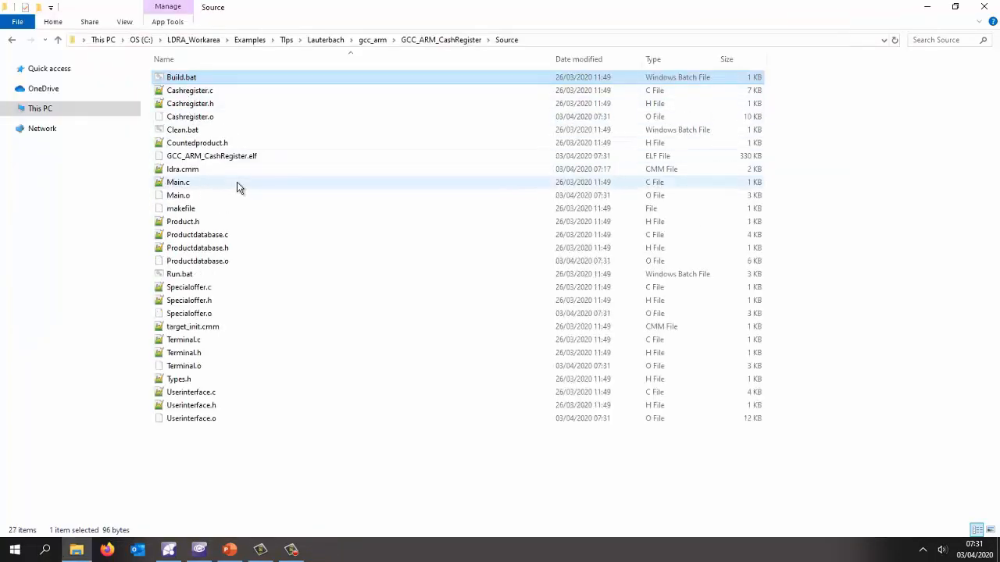
# Select the built GCC_ARM_CashRegister.elf file to run in TRACE32.
pyautogui.click(211, 155)
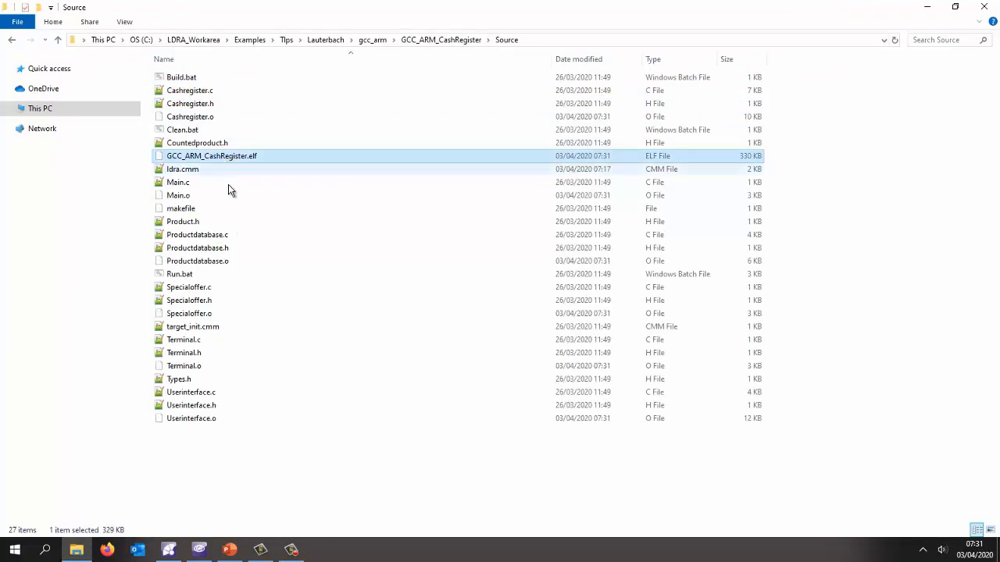
pyautogui.moveTo(180, 274)
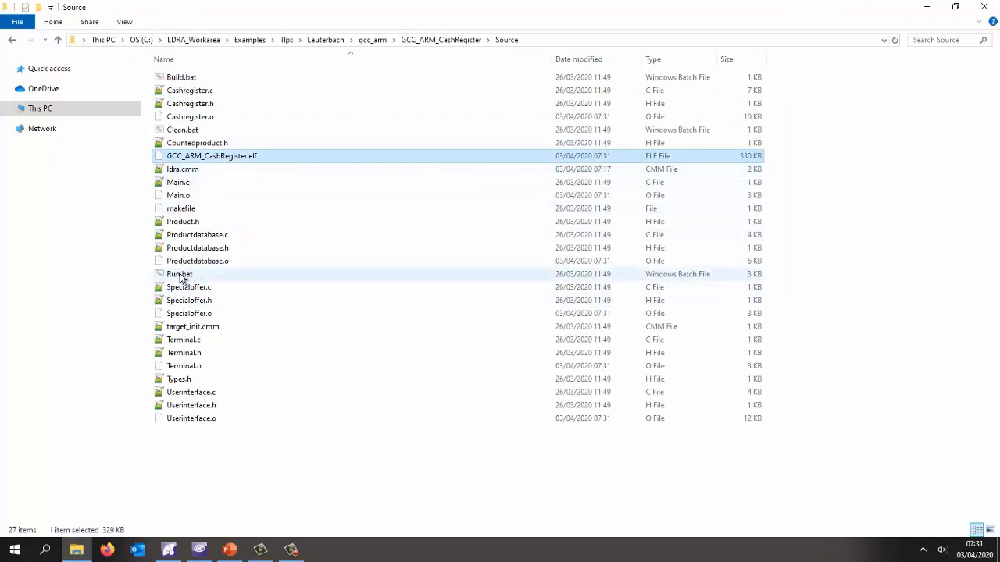
pyautogui.moveTo(181, 275)
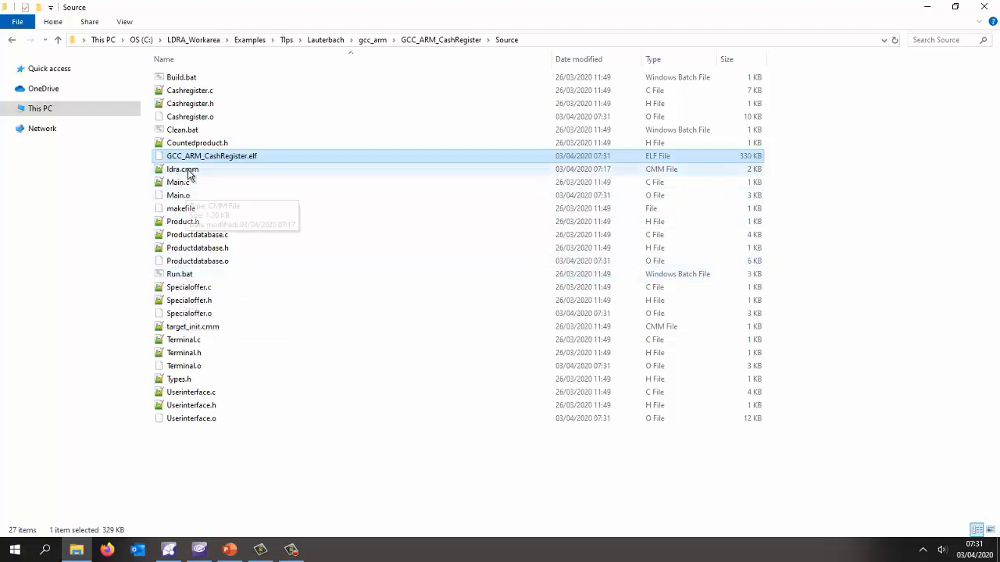
pyautogui.moveTo(182, 169)
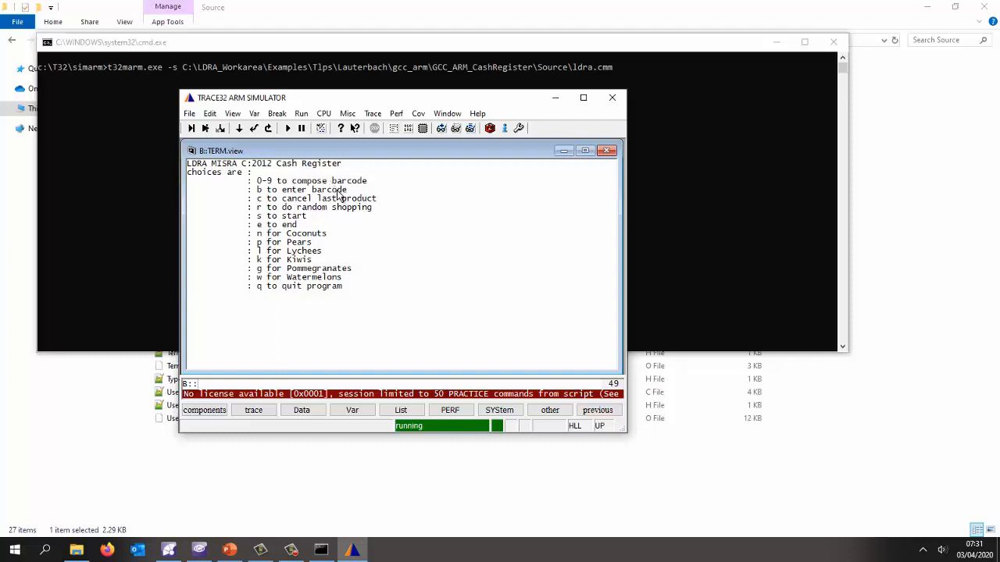
pyautogui.moveTo(291, 169)
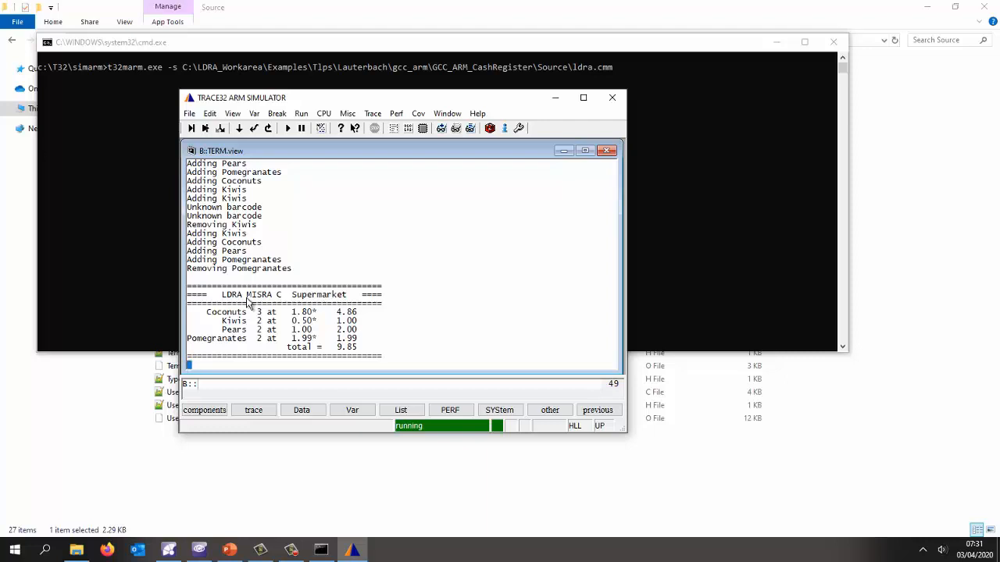
pyautogui.moveTo(472, 135)
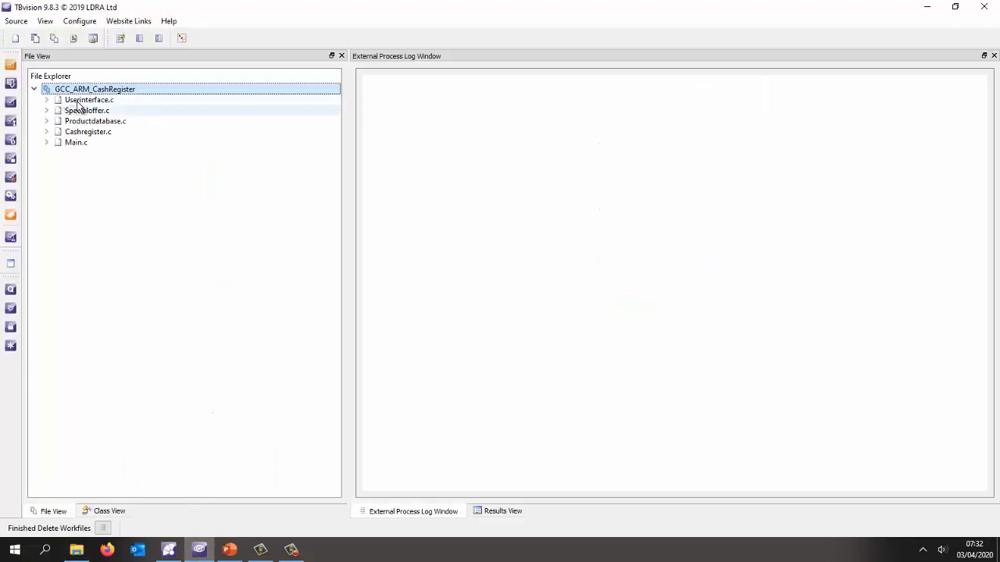
# Select the GCC_ARM_CashRegister project in File View and bring up its action menu.
pyautogui.click(95, 89)
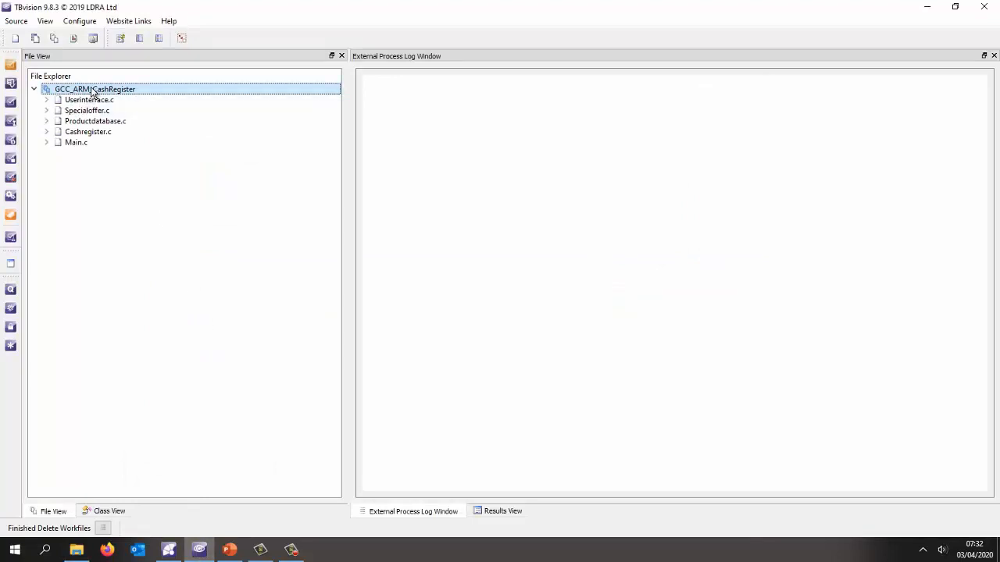
pyautogui.rightClick(96, 88)
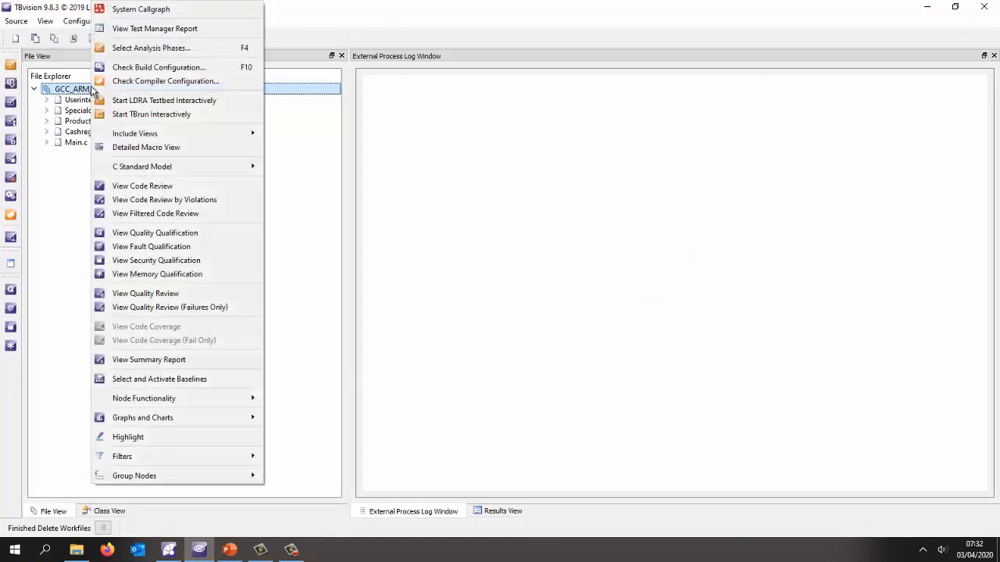
pyautogui.moveTo(143, 186)
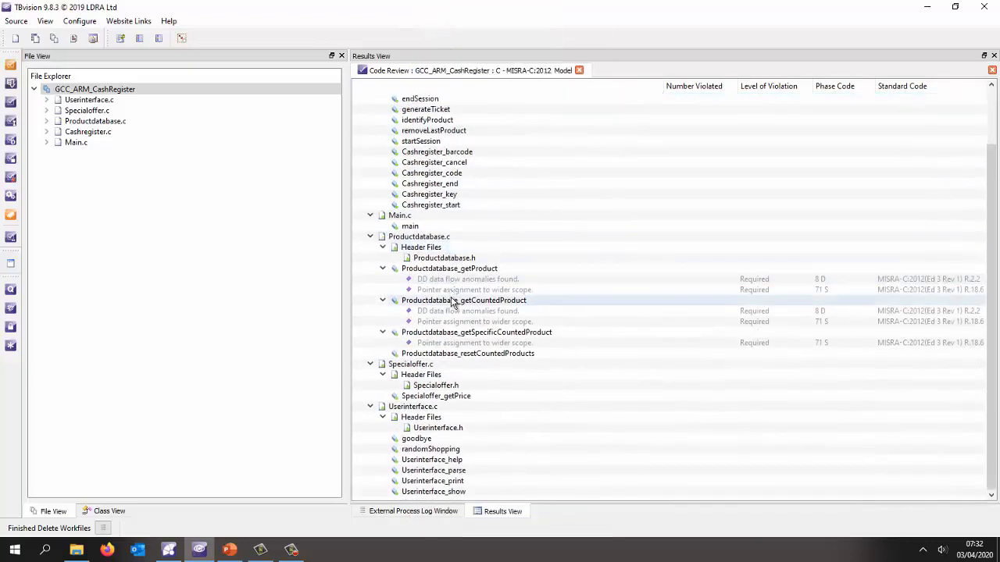
pyautogui.moveTo(444, 321)
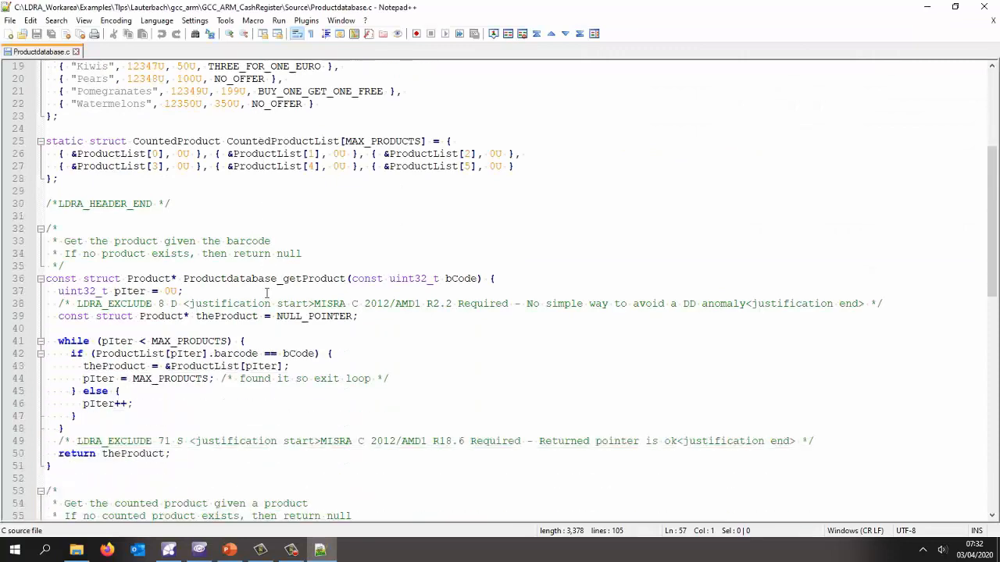
pyautogui.scroll(-3)
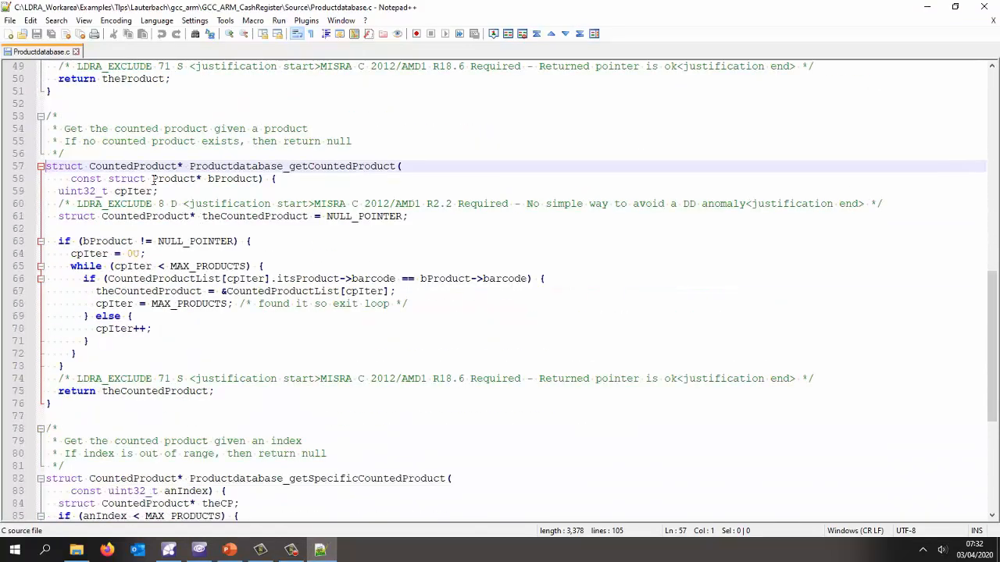
pyautogui.doubleClick(114, 203)
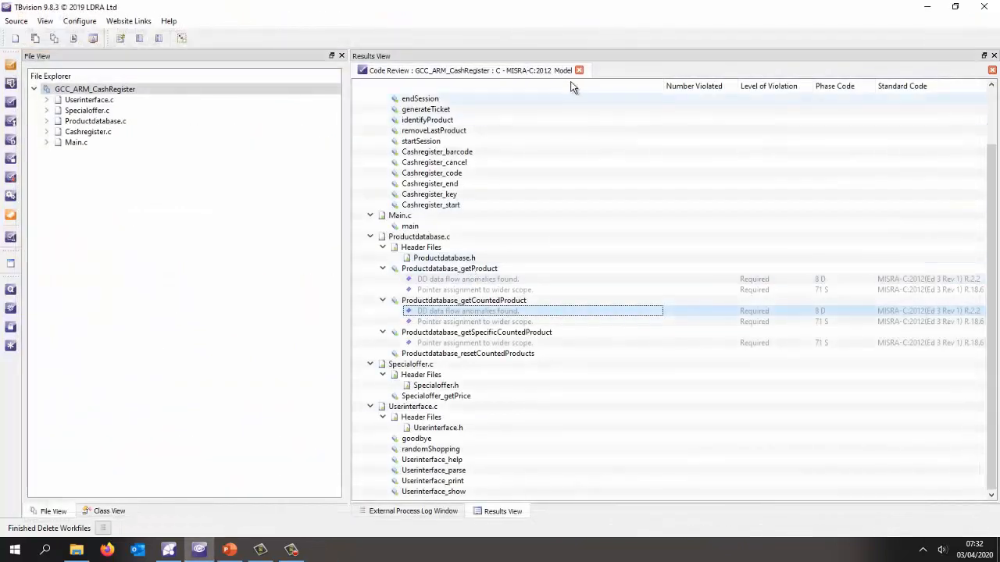
pyautogui.rightClick(95, 89)
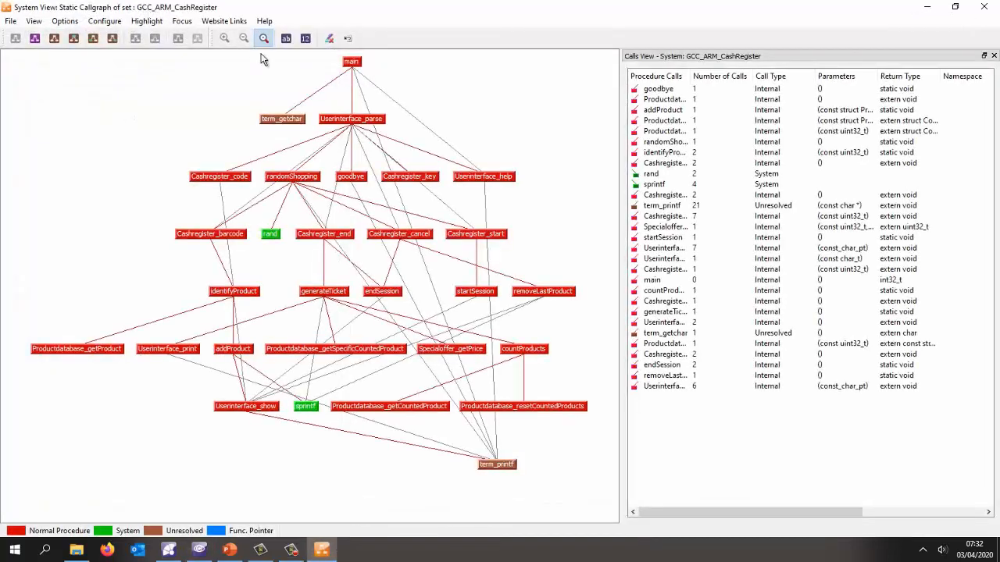
pyautogui.moveTo(352, 62)
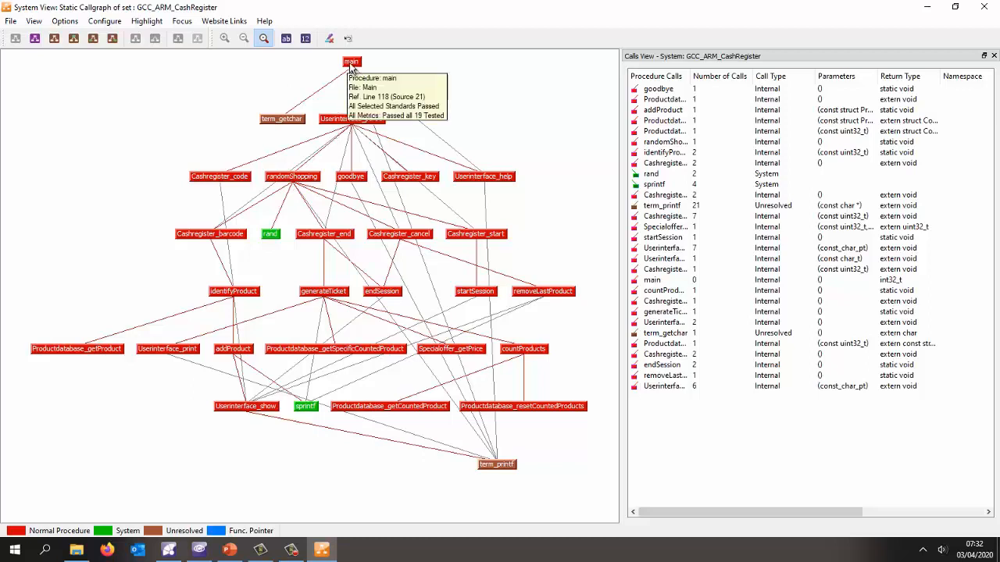
pyautogui.moveTo(281, 118)
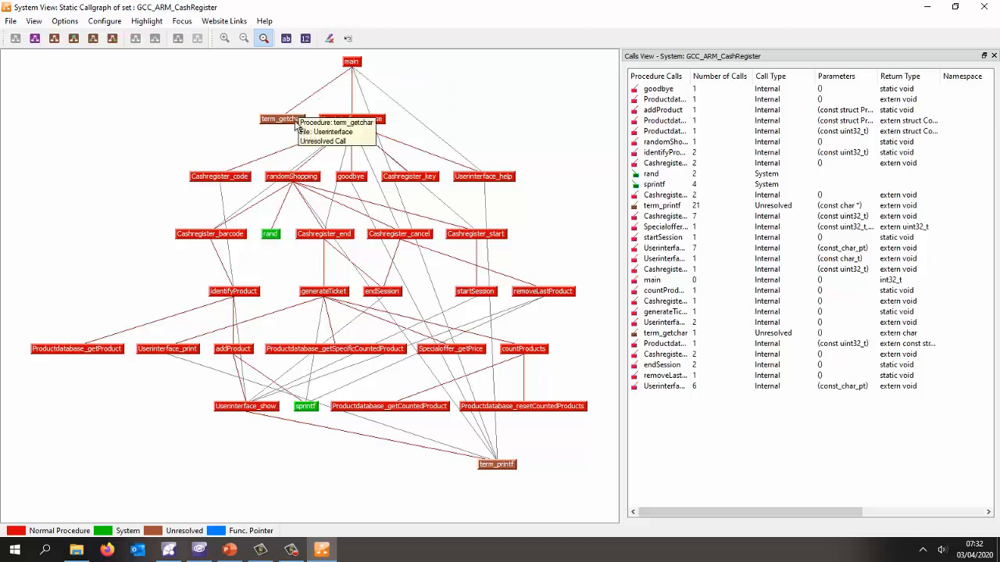
pyautogui.moveTo(399, 162)
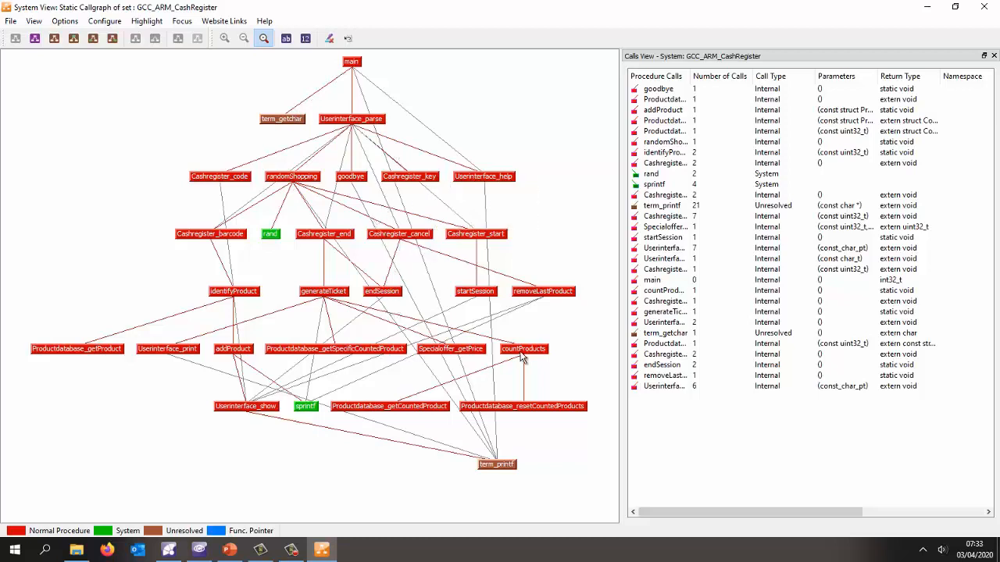
pyautogui.moveTo(512, 474)
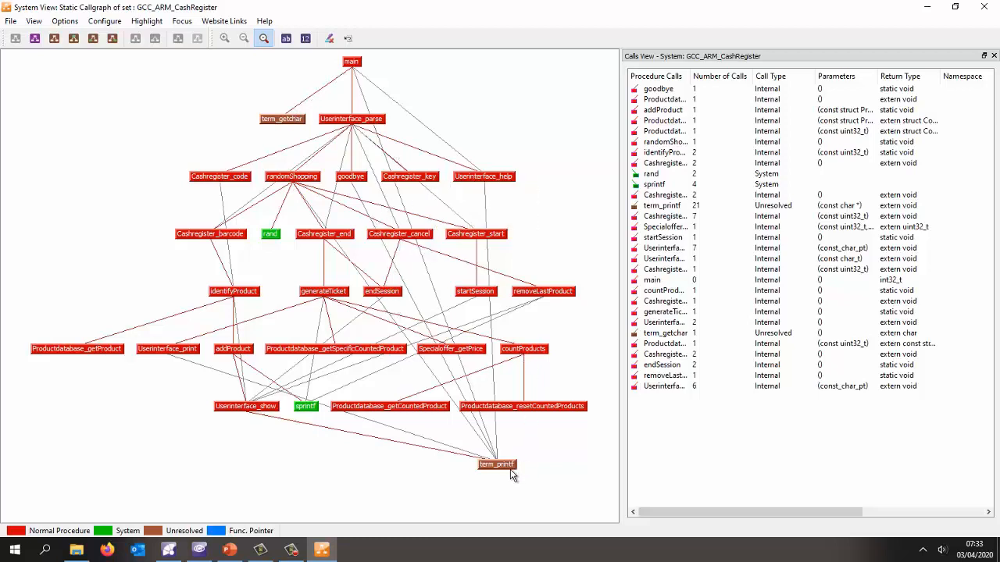
pyautogui.moveTo(111, 326)
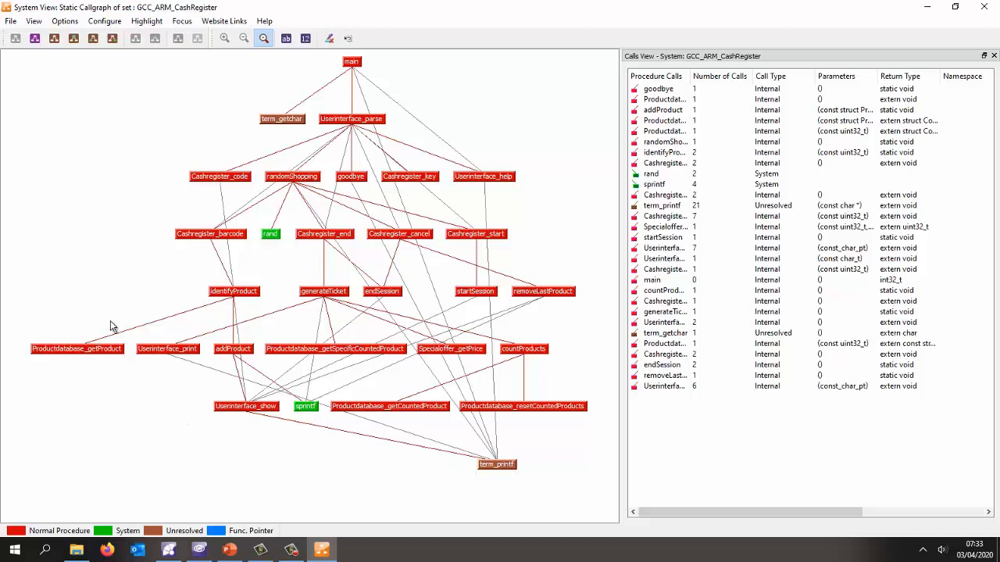
pyautogui.moveTo(107, 95)
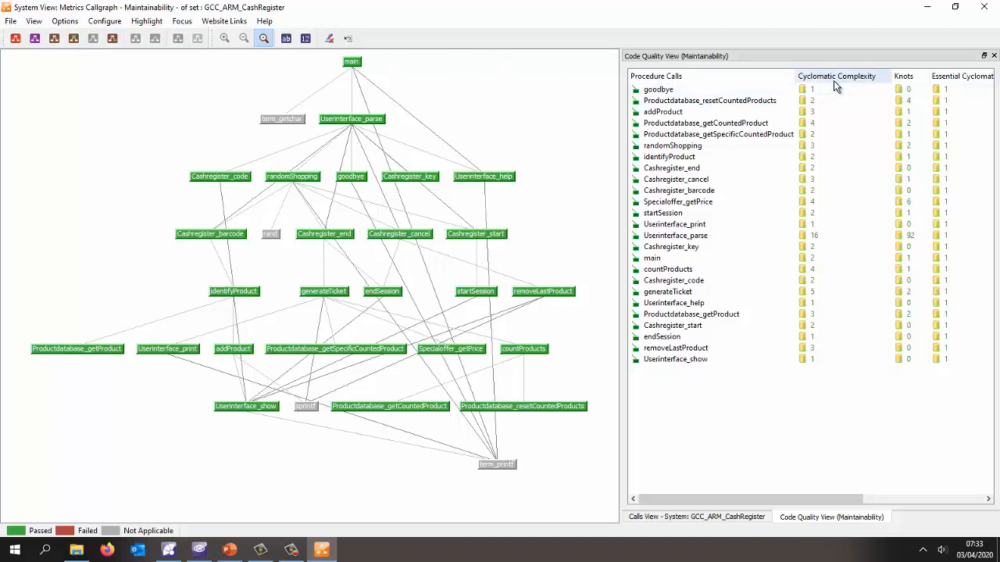
# Sort procedures by cyclomatic complexity, highest first, and open Userinterface_parse.
pyautogui.click(836, 76)
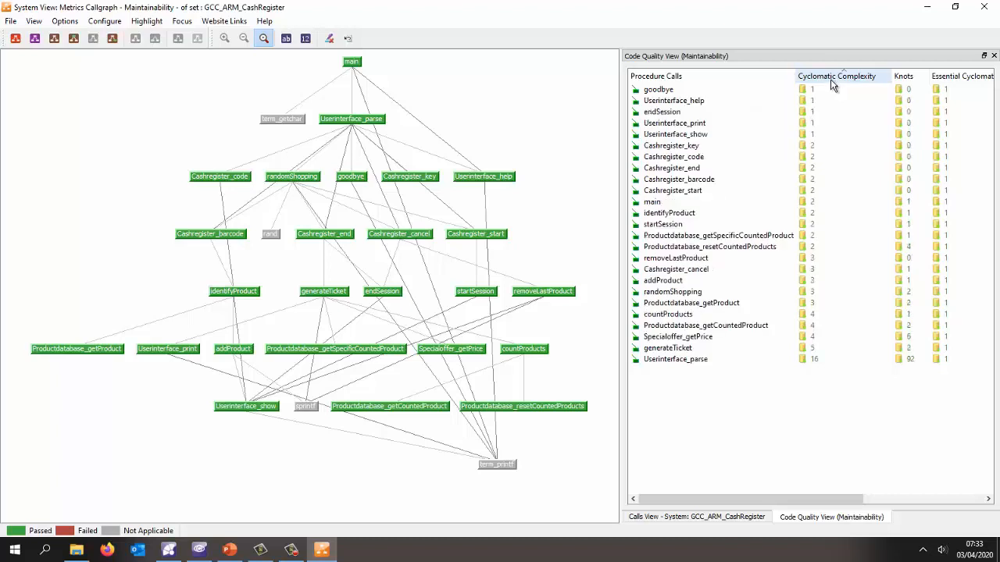
pyautogui.click(836, 76)
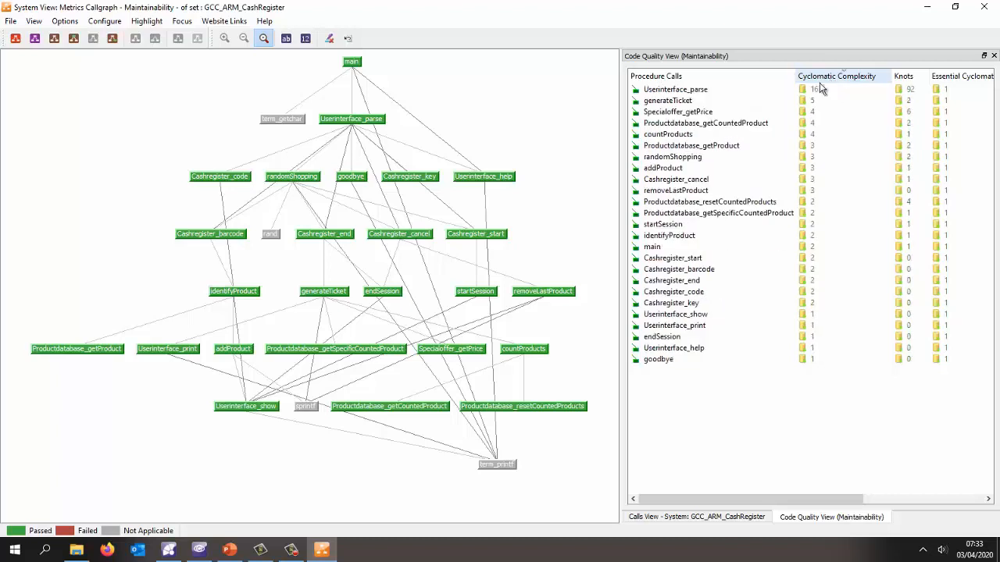
pyautogui.moveTo(676, 89)
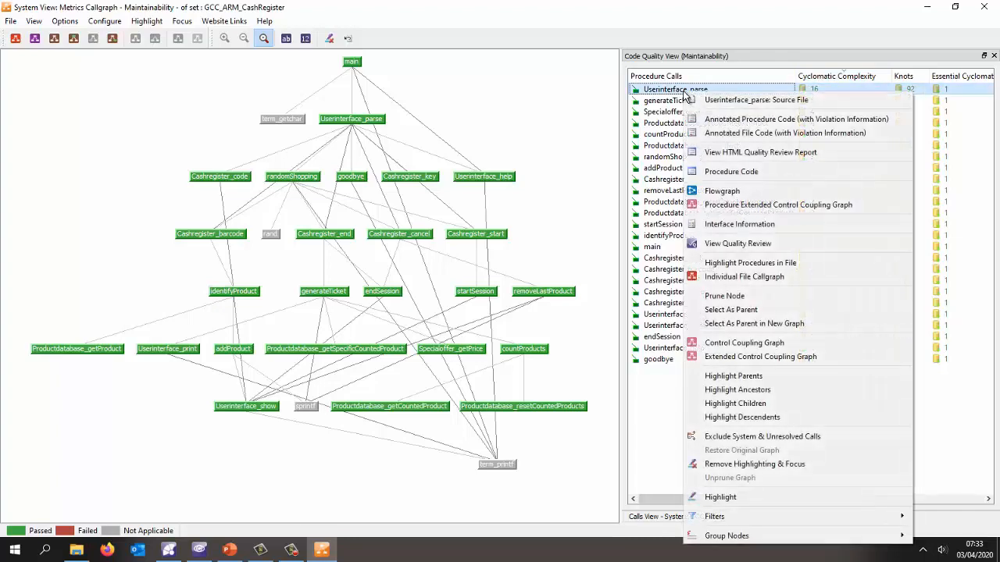
pyautogui.moveTo(721, 191)
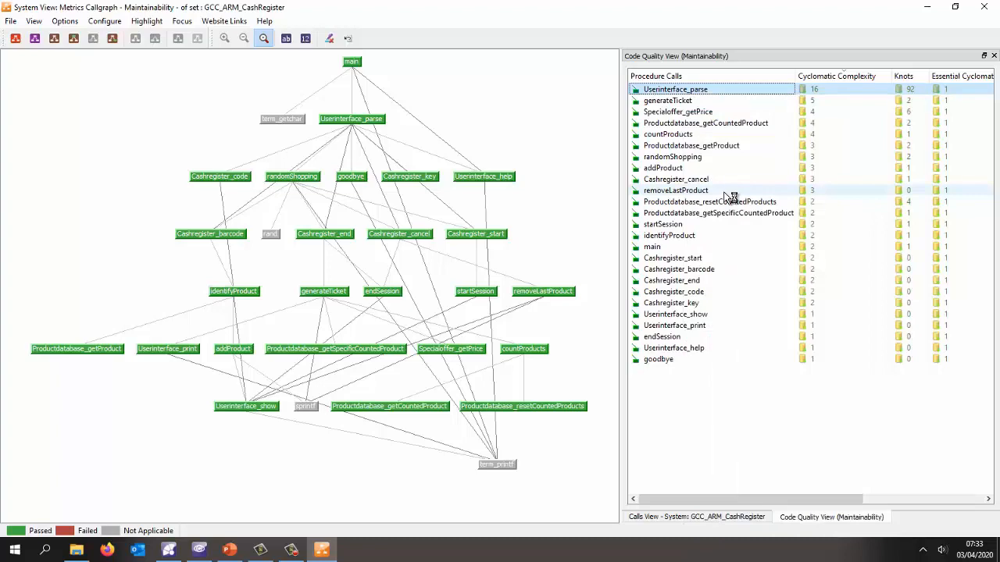
pyautogui.doubleClick(674, 89)
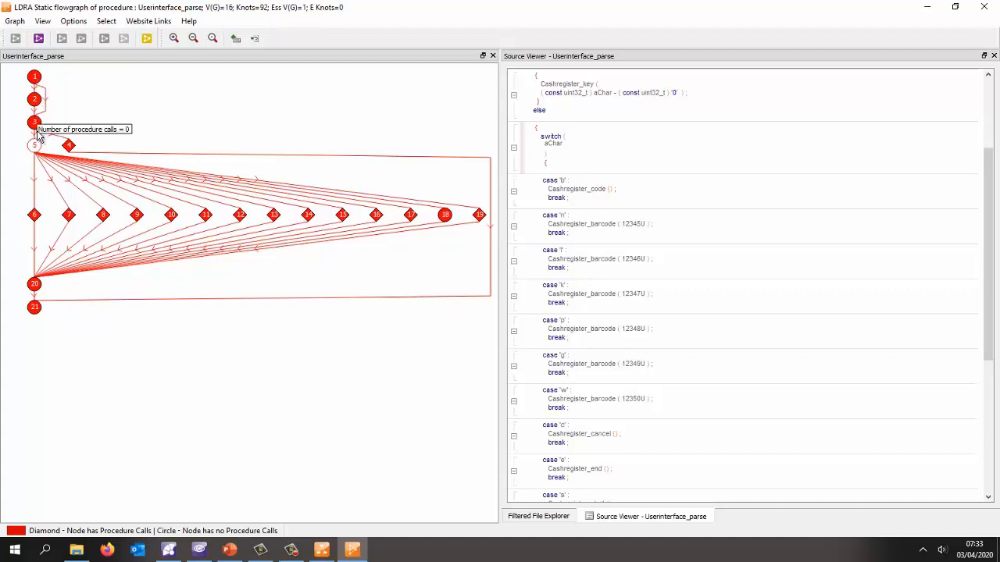
pyautogui.moveTo(50, 169)
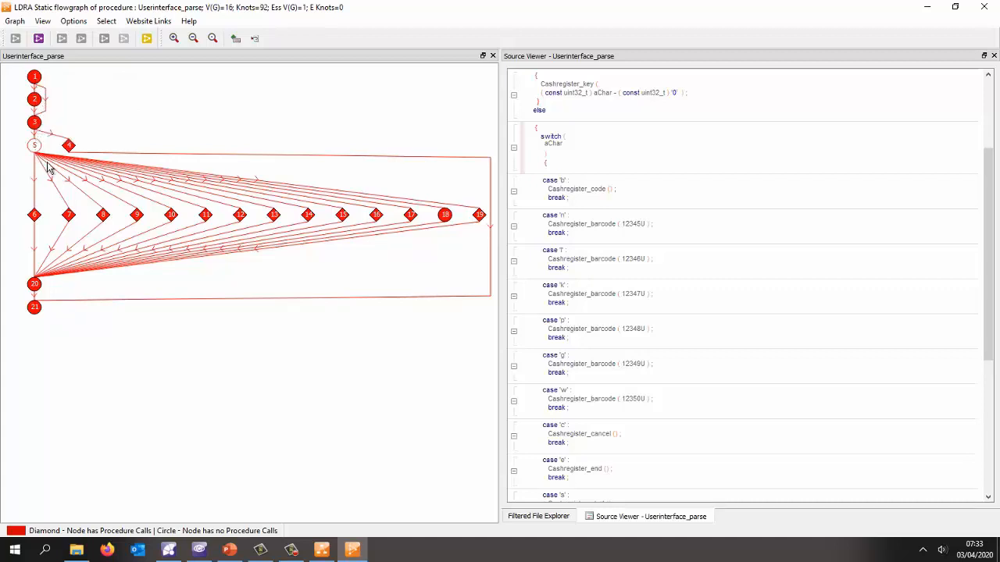
# Scroll the Source Viewer beside the Userinterface_parse flowgraph.
pyautogui.scroll(-3)
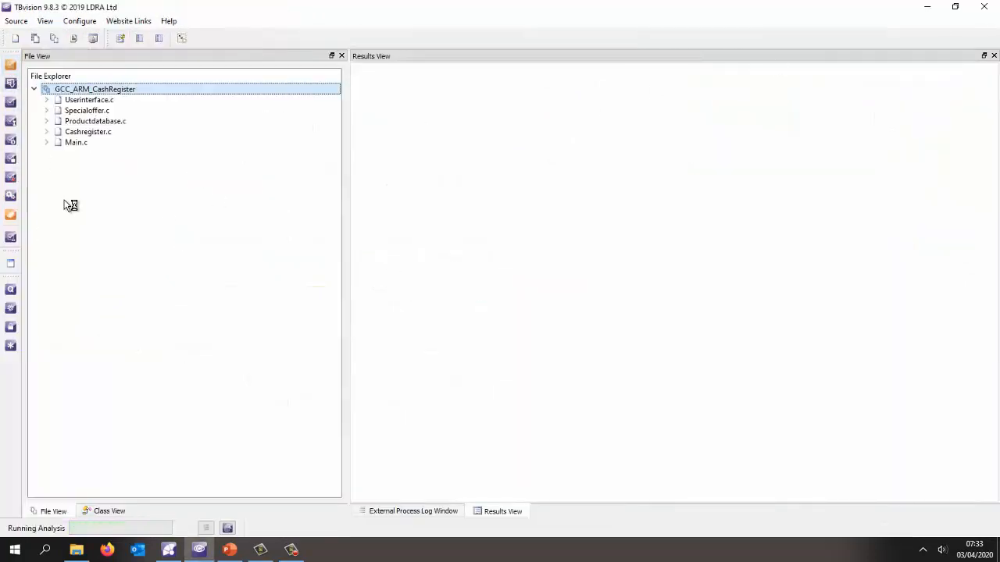
pyautogui.moveTo(117, 164)
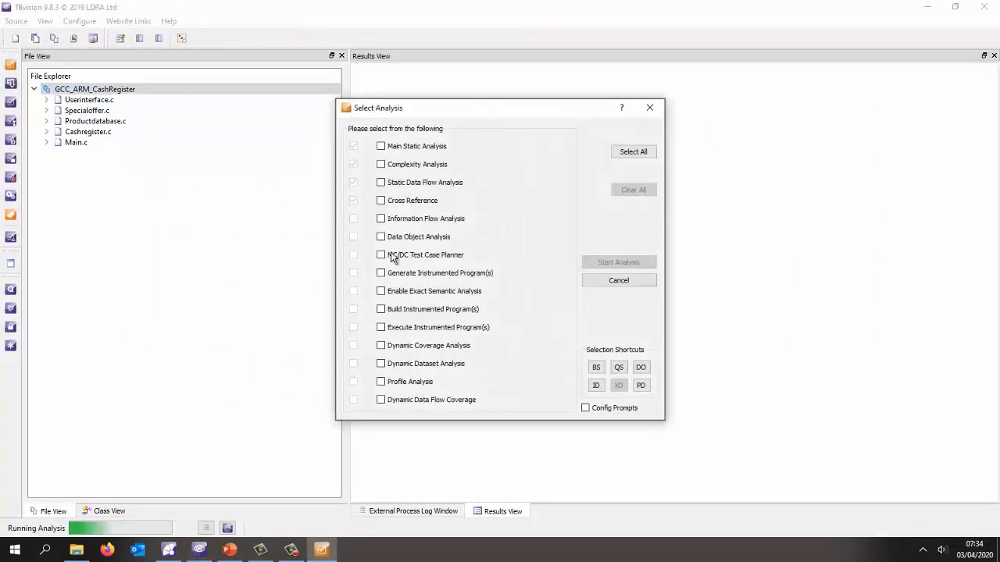
# Include instrumenting and building the program, then start and confirm the analysis run.
pyautogui.click(381, 273)
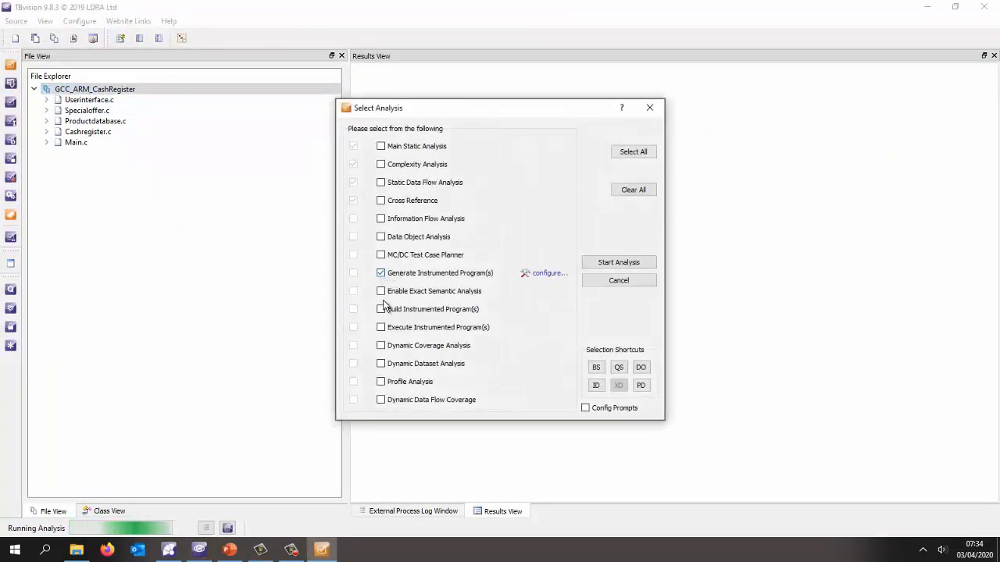
pyautogui.click(380, 310)
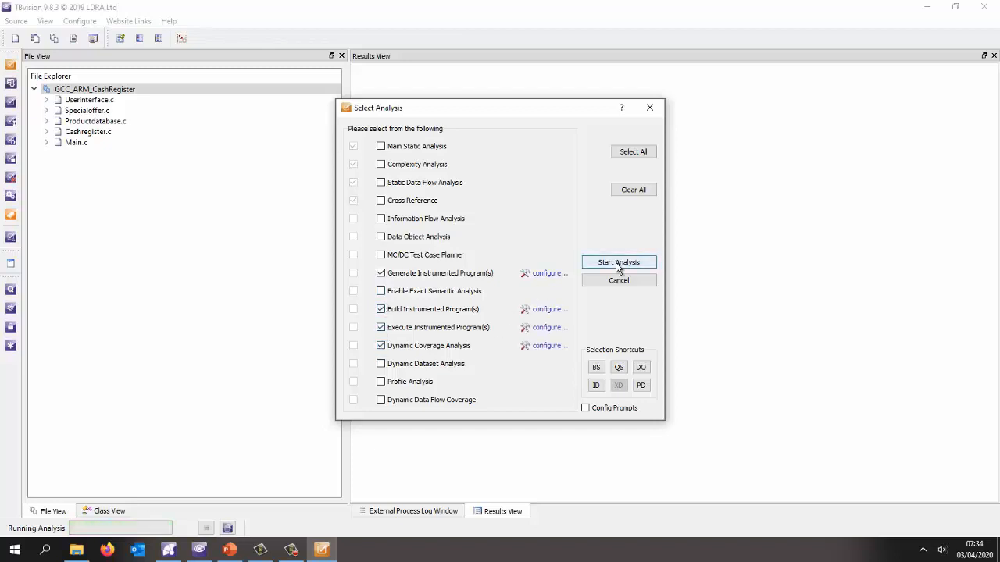
pyautogui.click(618, 261)
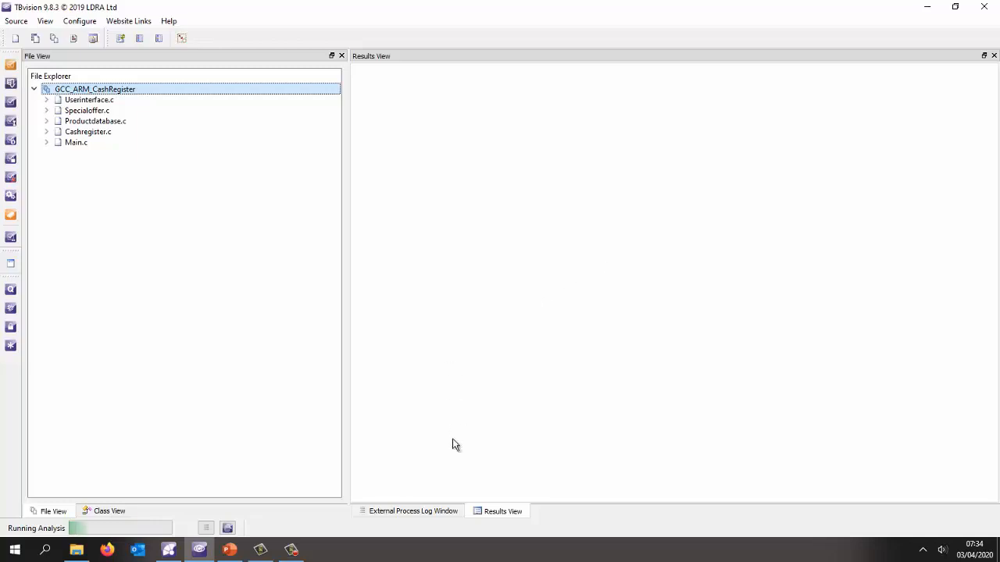
pyautogui.click(407, 511)
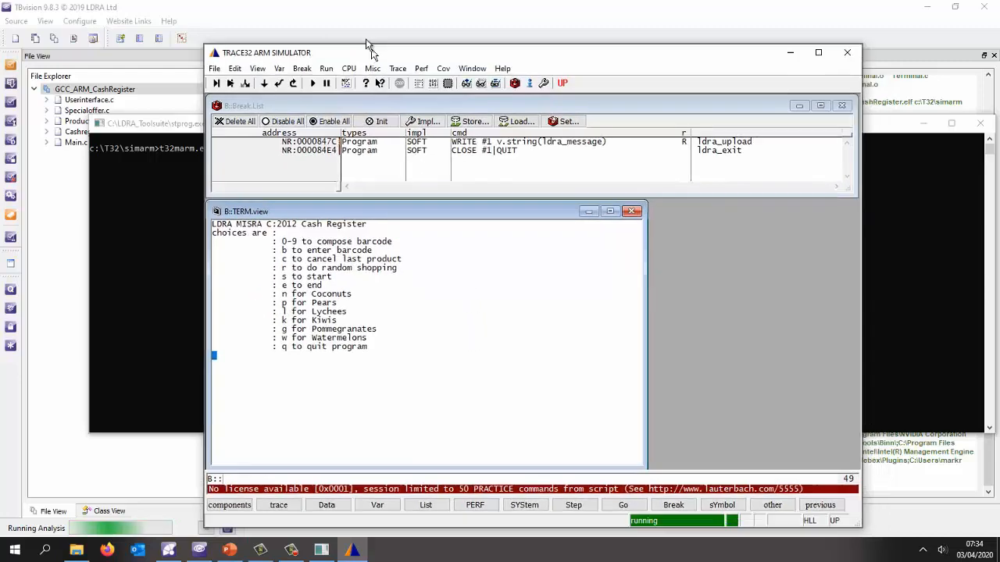
# Move the TRACE32 ARM Simulator window higher on screen.
pyautogui.moveTo(367, 52); pyautogui.dragTo(270, 14)
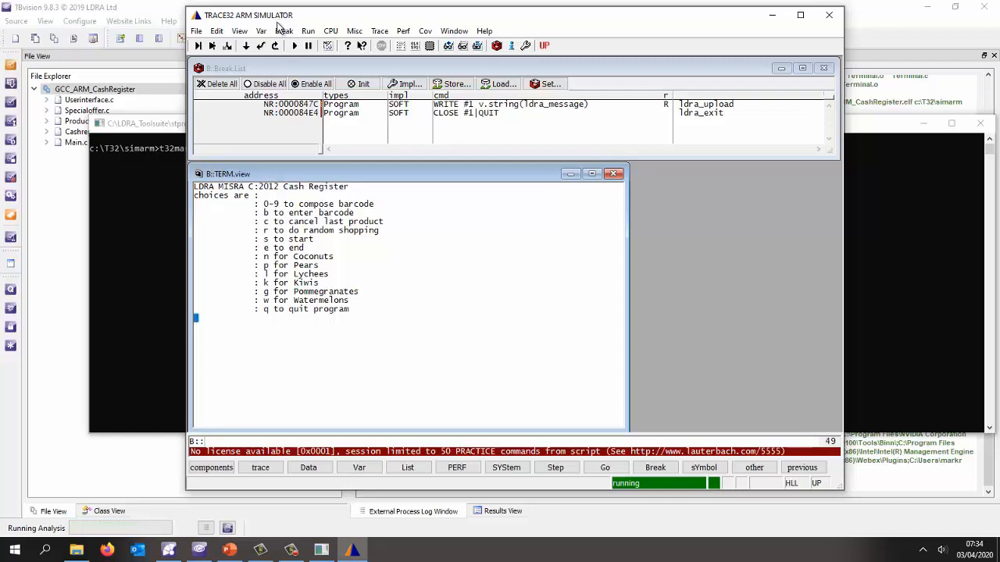
pyautogui.moveTo(284, 29)
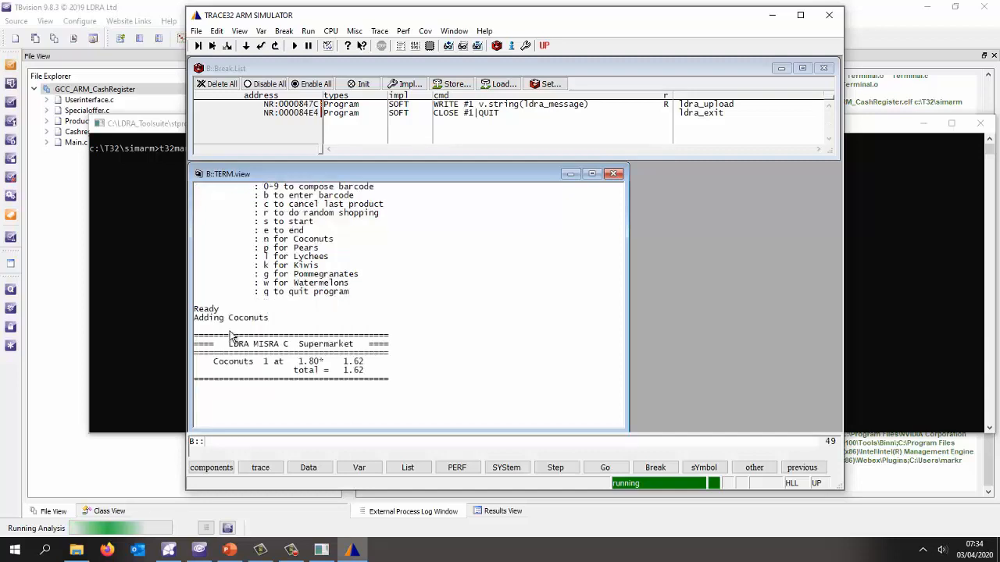
pyautogui.moveTo(324, 266)
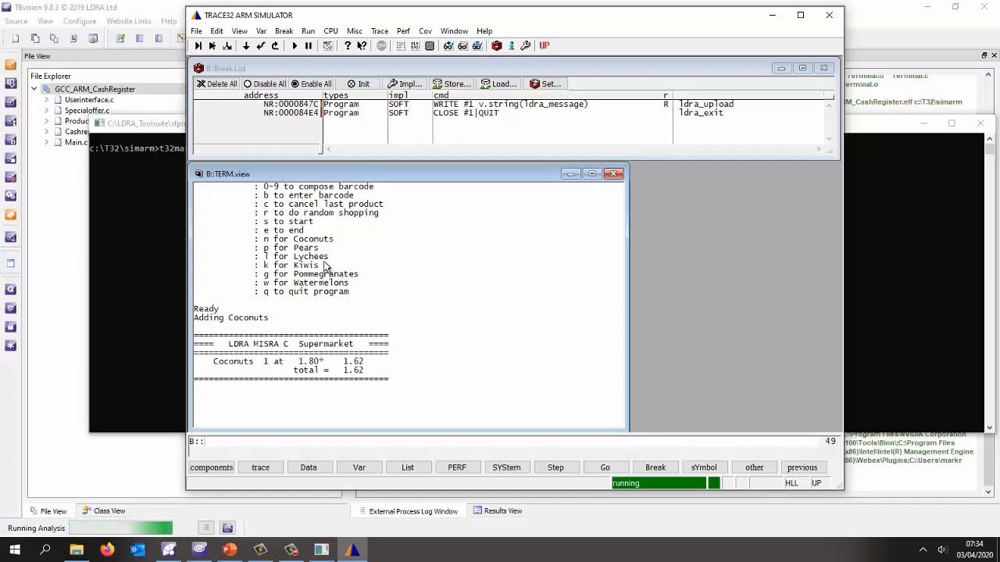
pyautogui.moveTo(328, 244)
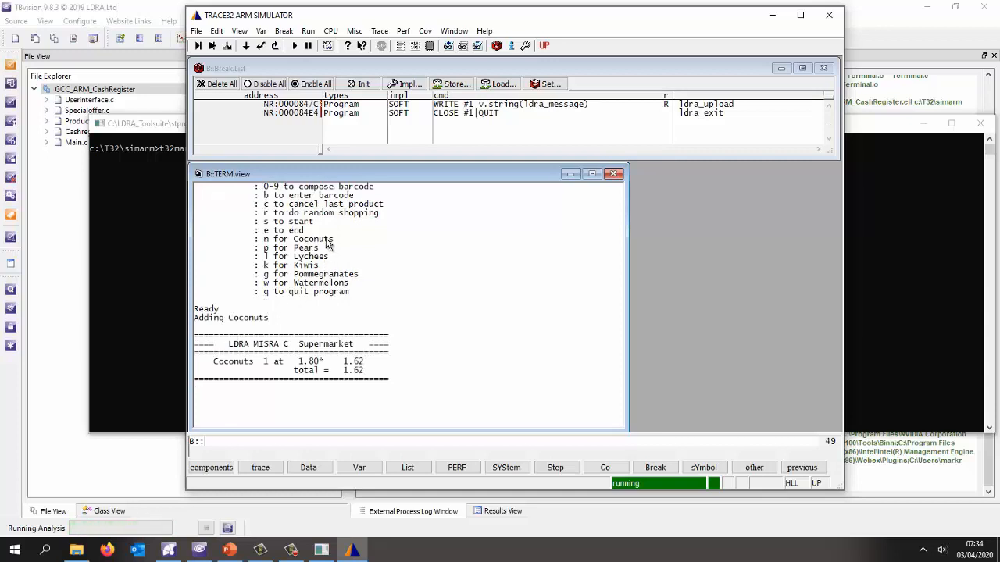
pyautogui.moveTo(309, 45)
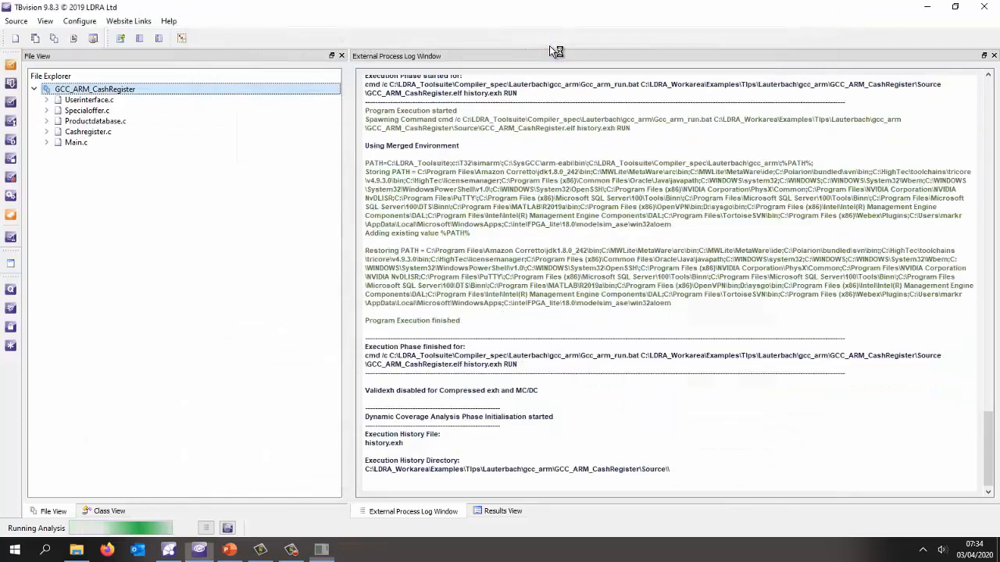
# Scroll the External Process Log until Command Line Mode finished appears.
pyautogui.scroll(-3)
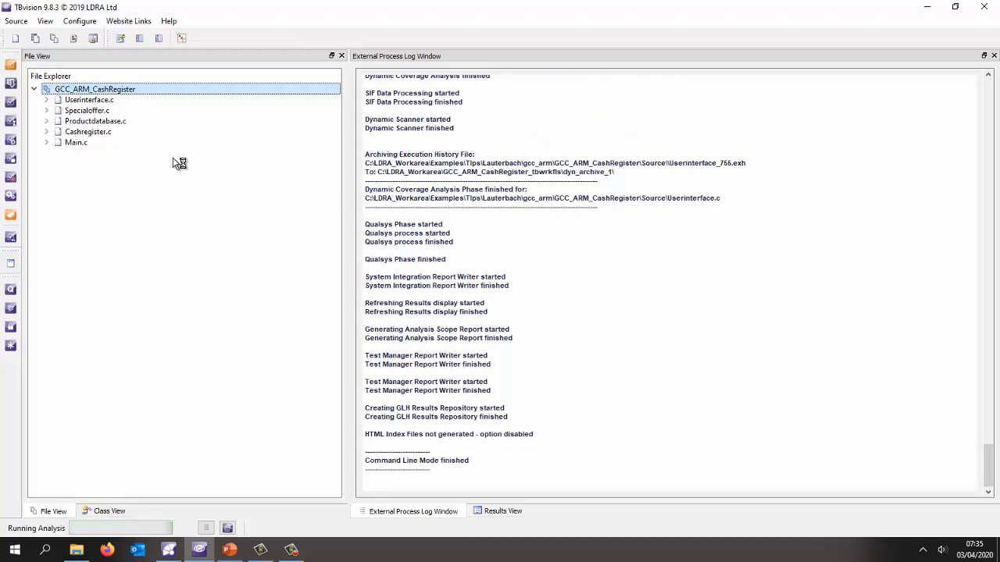
pyautogui.moveTo(101, 90)
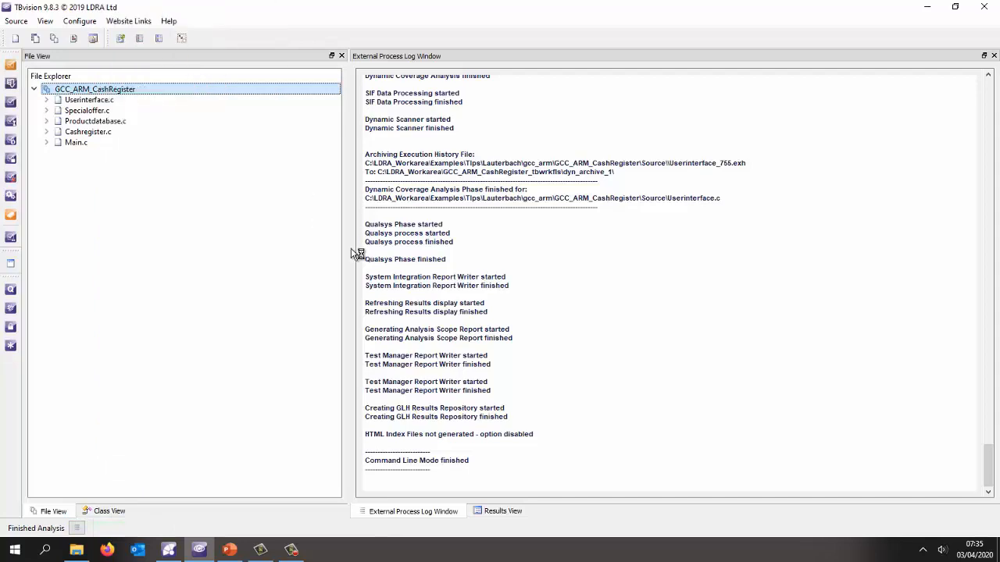
pyautogui.moveTo(359, 264)
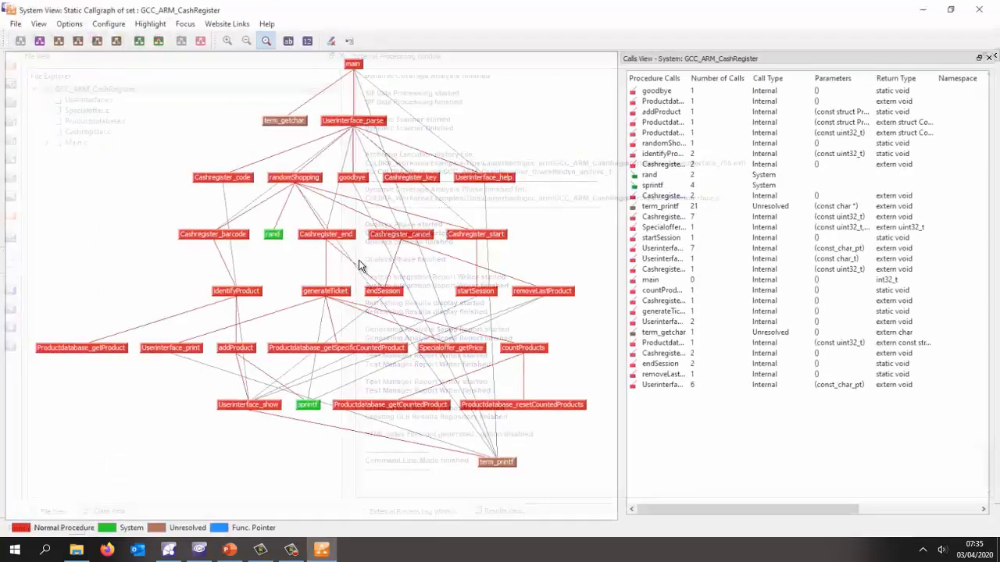
# Show Coverage Pass/Fail sorted by statement coverage and open generateTicket's flowgraph.
pyautogui.click(134, 38)
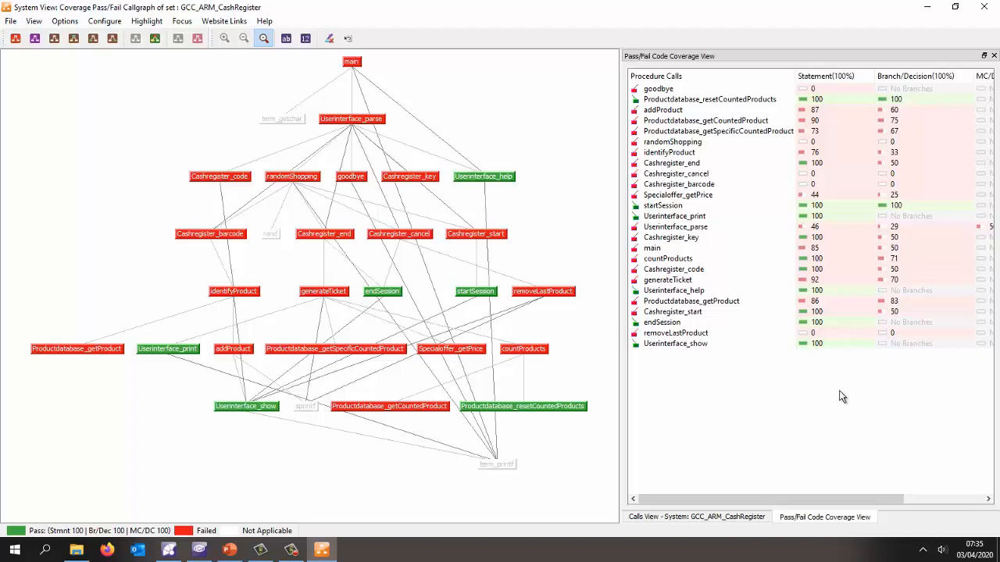
pyautogui.click(823, 76)
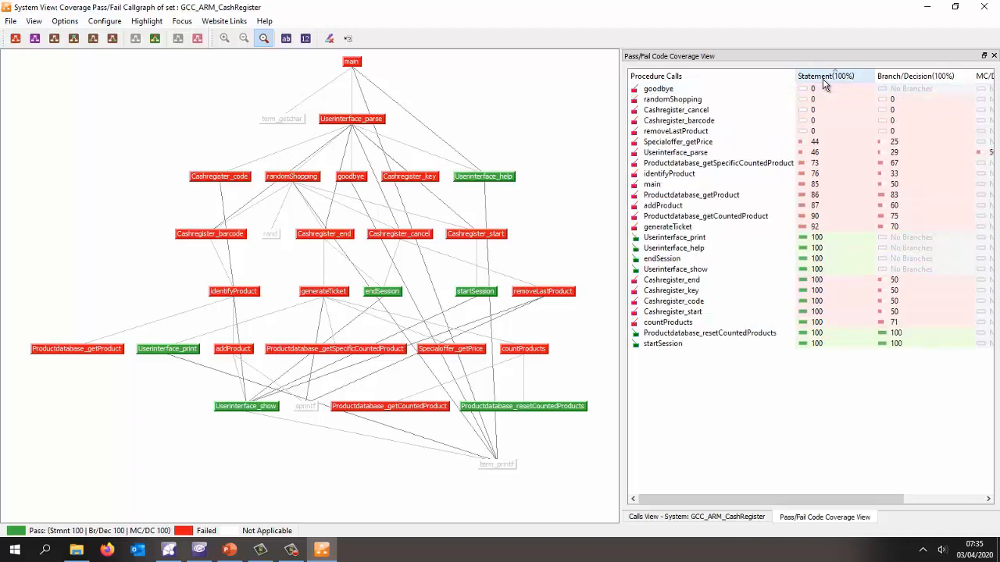
pyautogui.moveTo(849, 90)
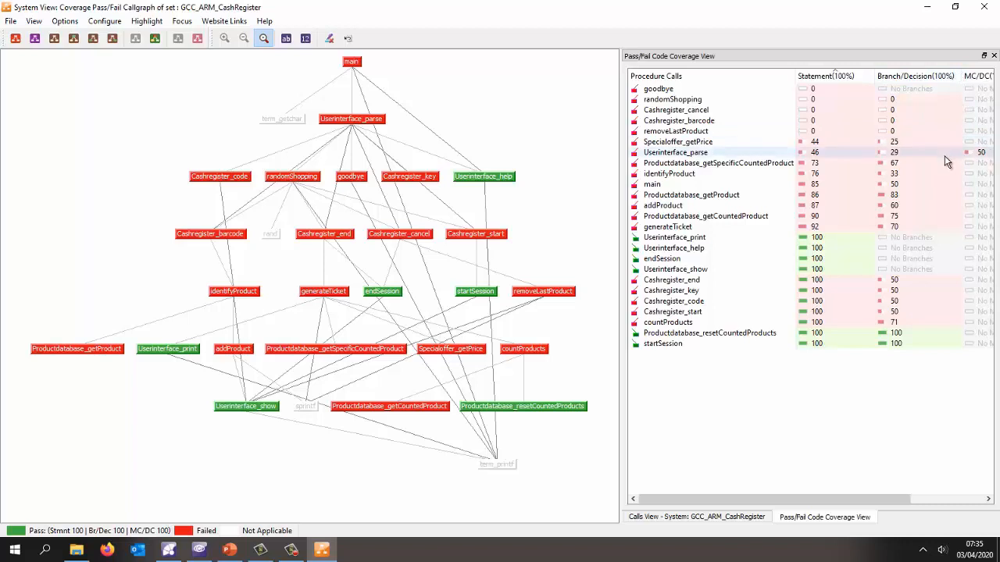
pyautogui.moveTo(755, 141)
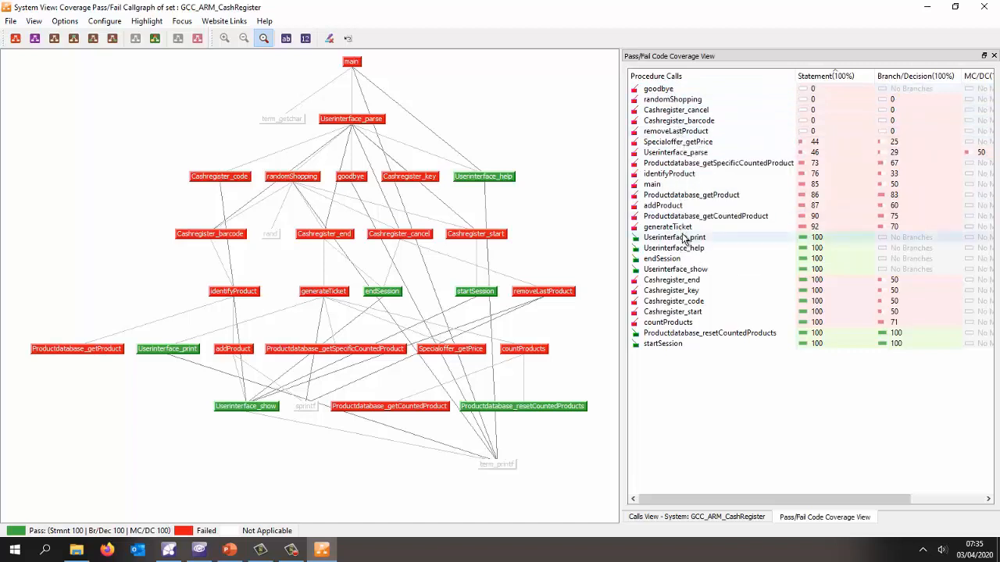
pyautogui.moveTo(662, 259)
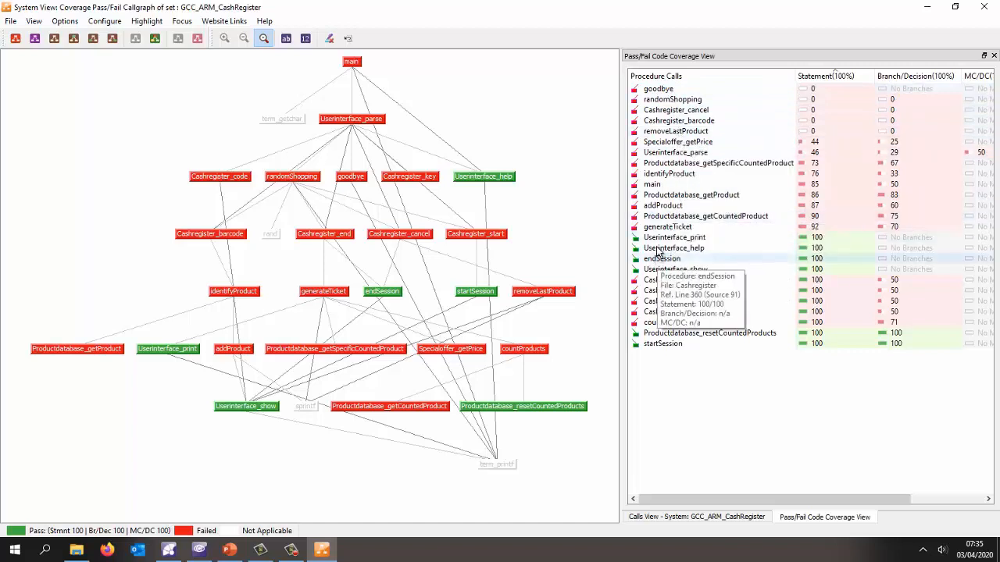
pyautogui.doubleClick(667, 227)
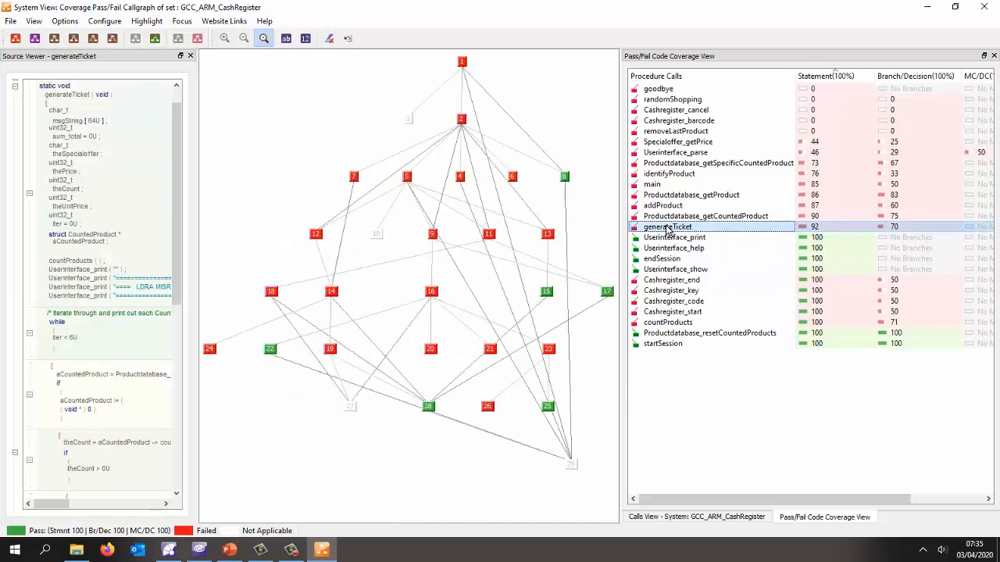
pyautogui.rightClick(666, 227)
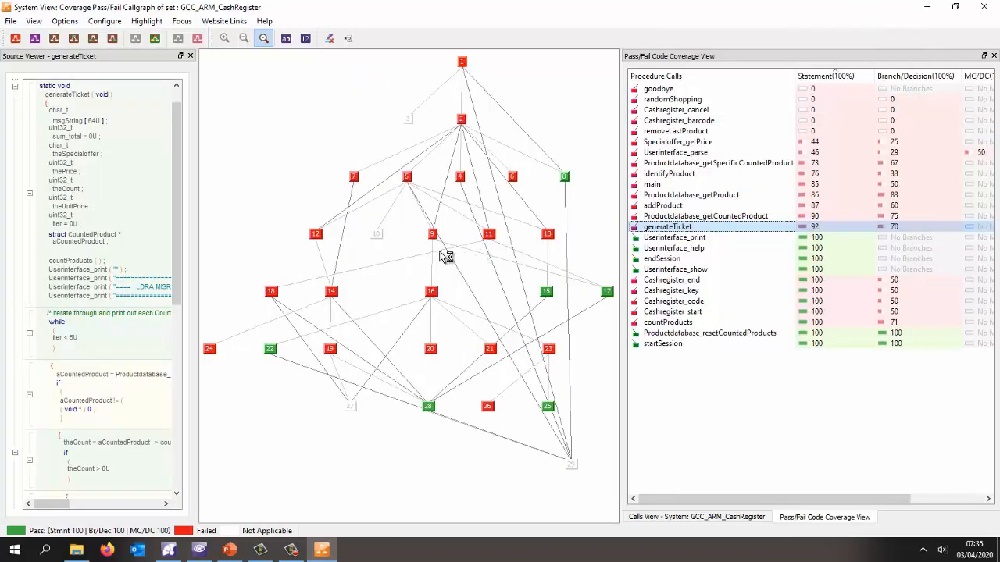
pyautogui.moveTo(428, 256)
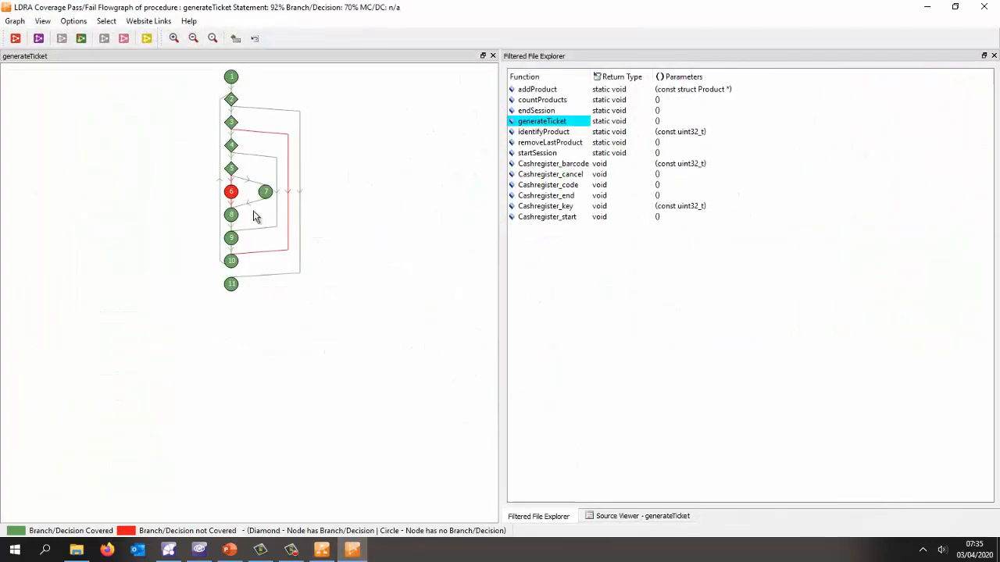
# Enlarge the generateTicket flowgraph to inspect the uncovered node 6 branch.
pyautogui.click(212, 38)
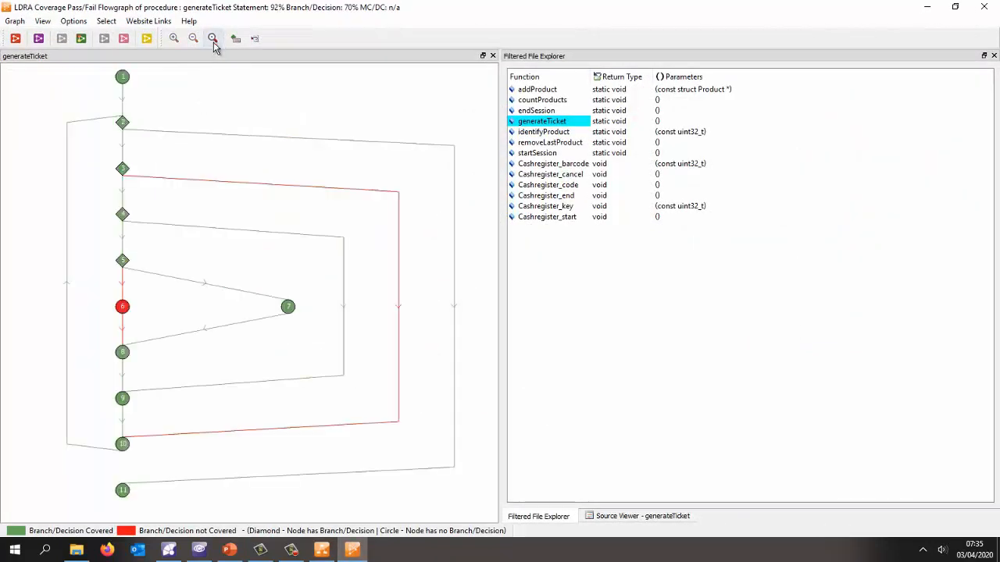
pyautogui.moveTo(123, 306)
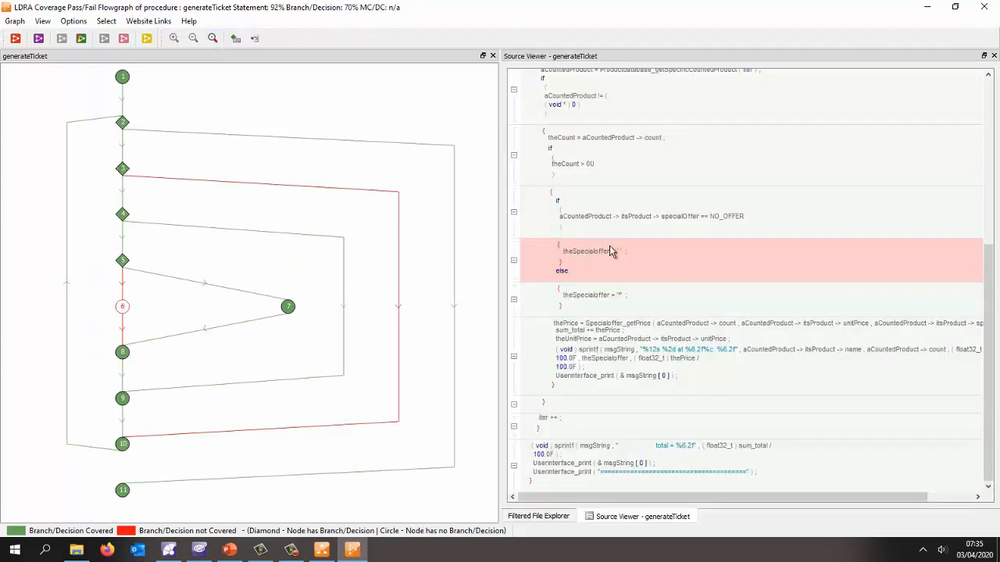
pyautogui.moveTo(631, 274)
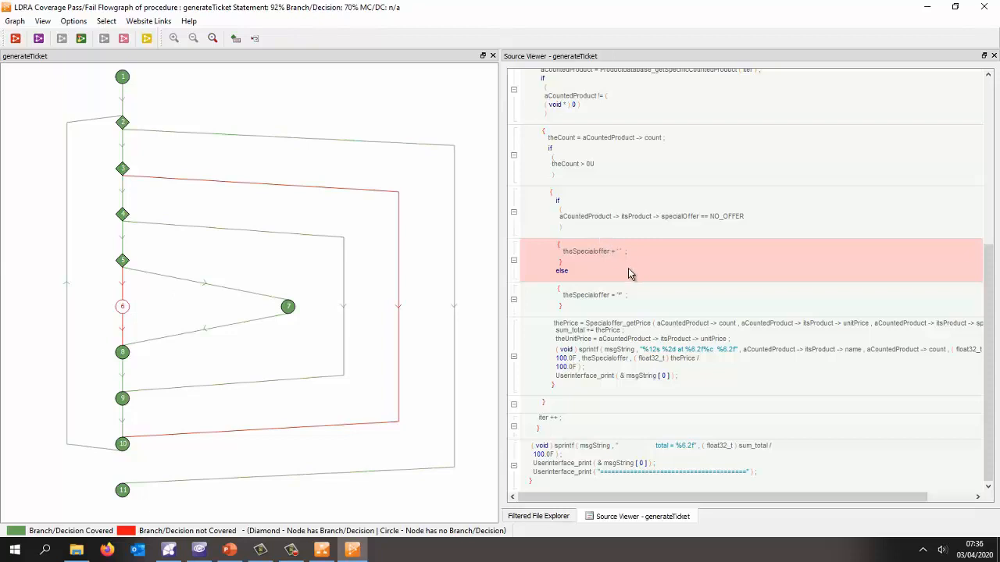
pyautogui.moveTo(598, 265)
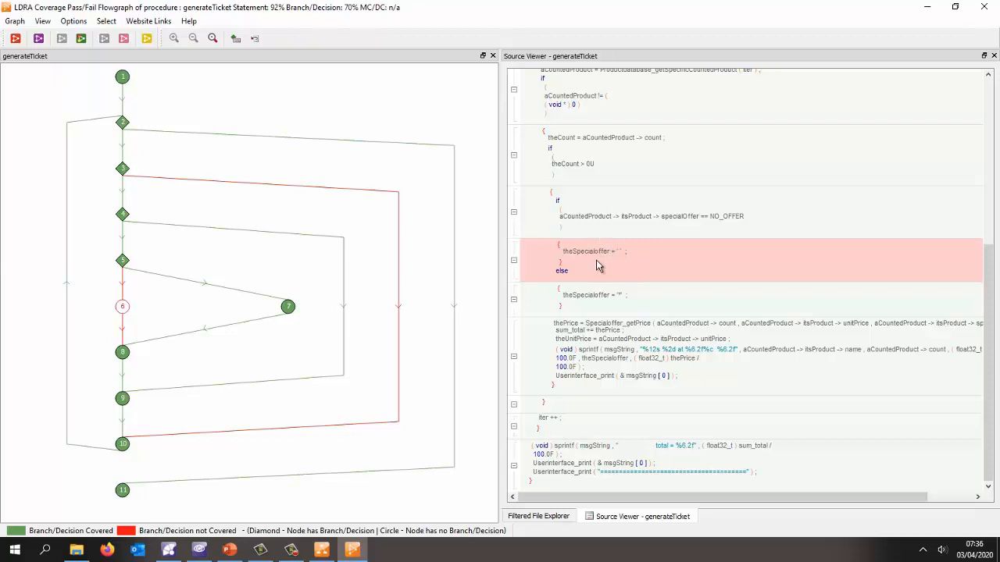
pyautogui.moveTo(692, 230)
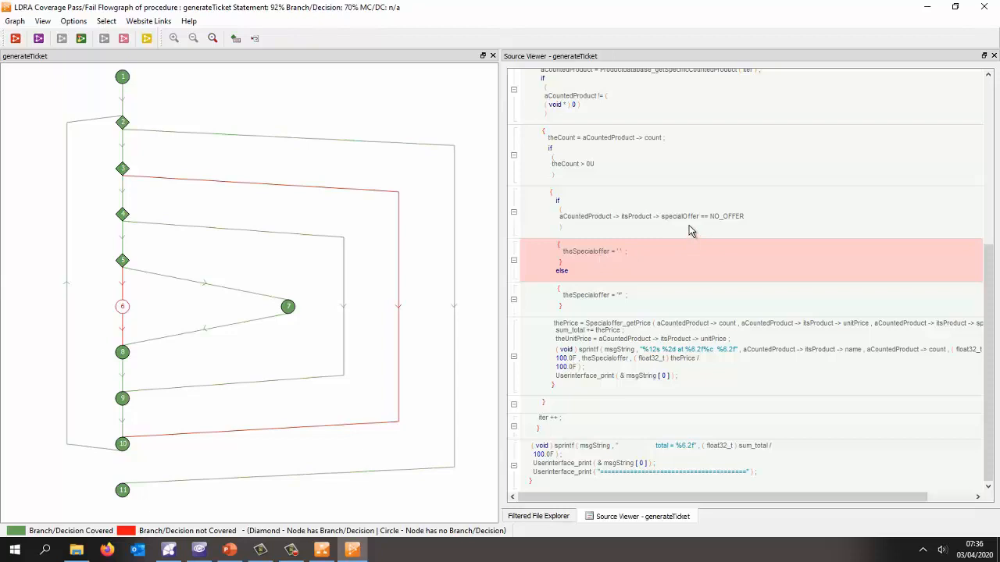
pyautogui.moveTo(685, 235)
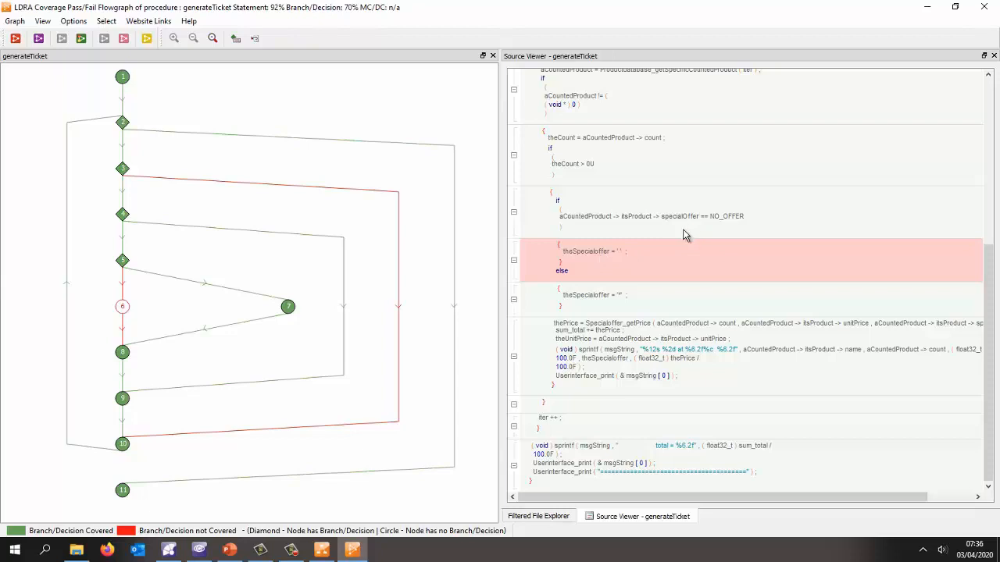
pyautogui.moveTo(230, 354)
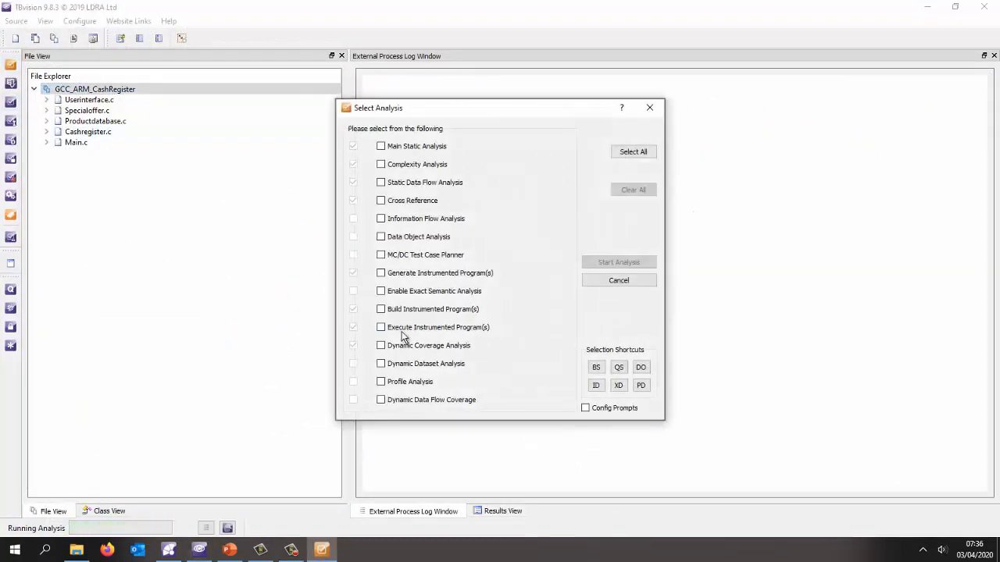
# Rerun Execute Instrumented Program and Dynamic Coverage Analysis, then scroll the Test Manager Report.
pyautogui.click(380, 327)
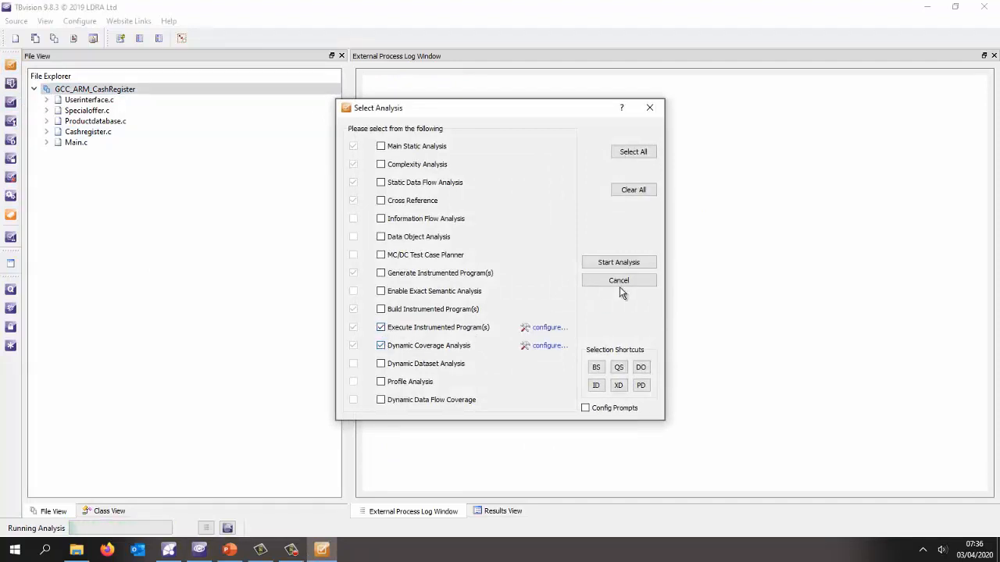
pyautogui.click(618, 262)
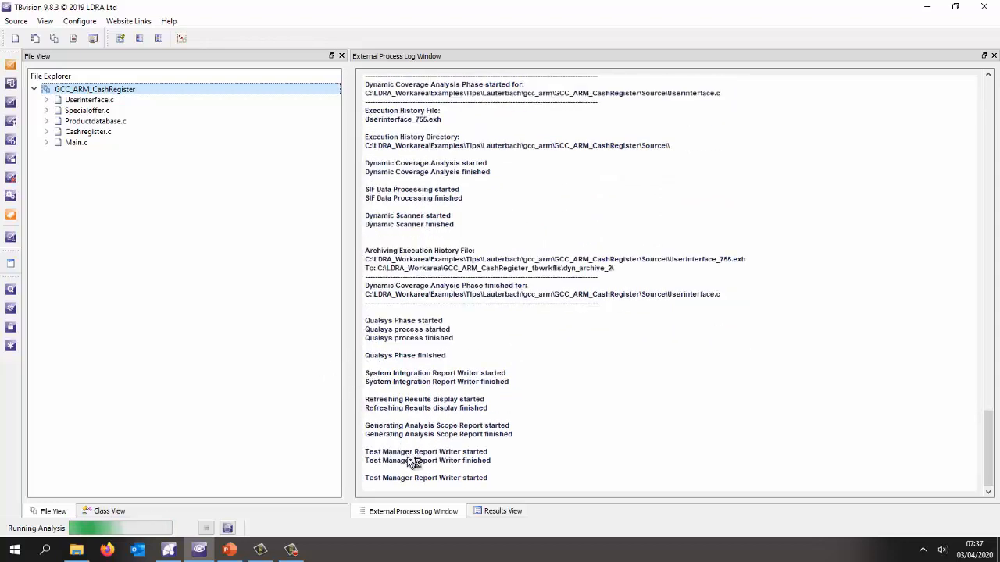
pyautogui.scroll(-3)
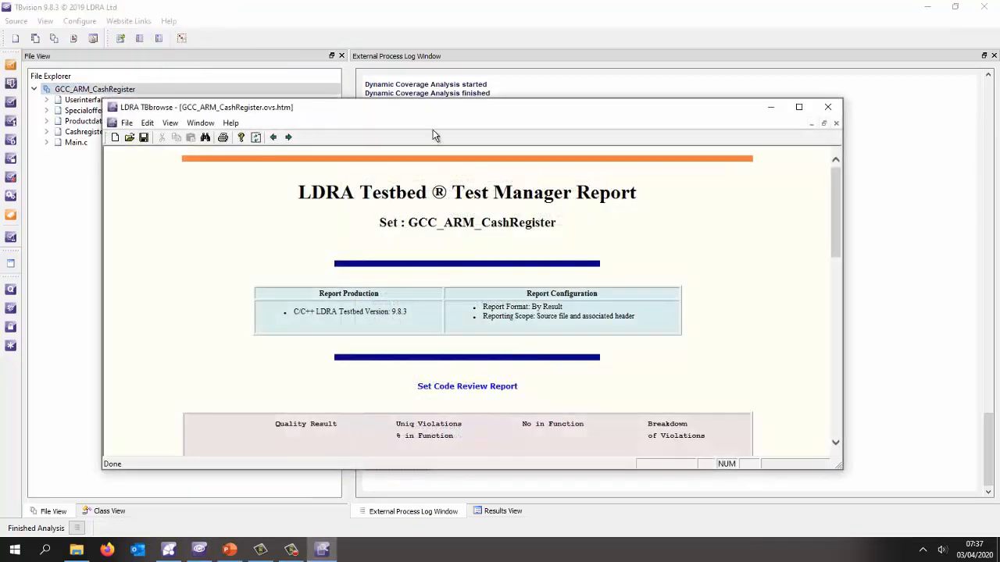
# In the Cashregister.c report, verify addProduct's 'Basket is full' line 313 is executed (100% vs 87%).
pyautogui.click(799, 107)
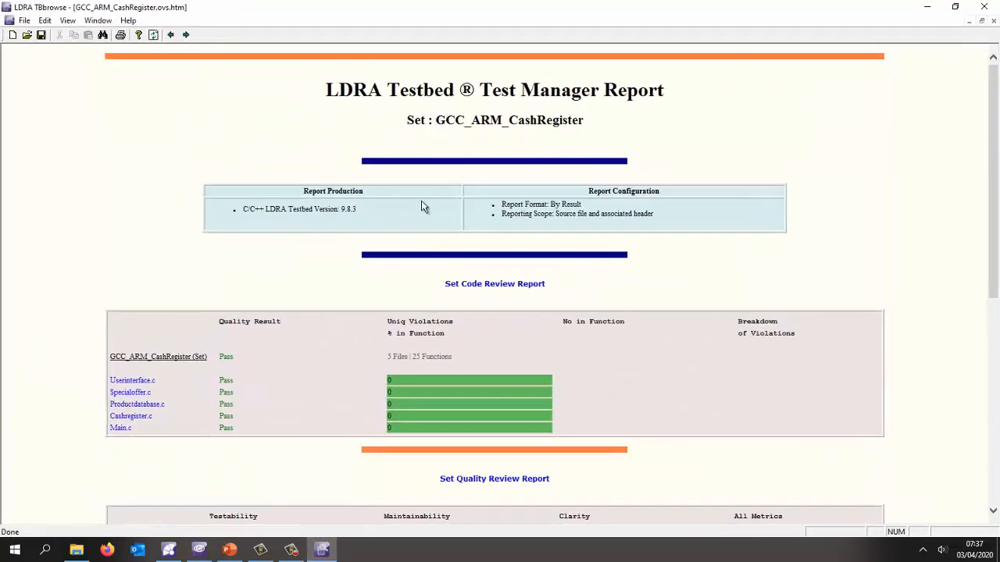
pyautogui.scroll(-3)
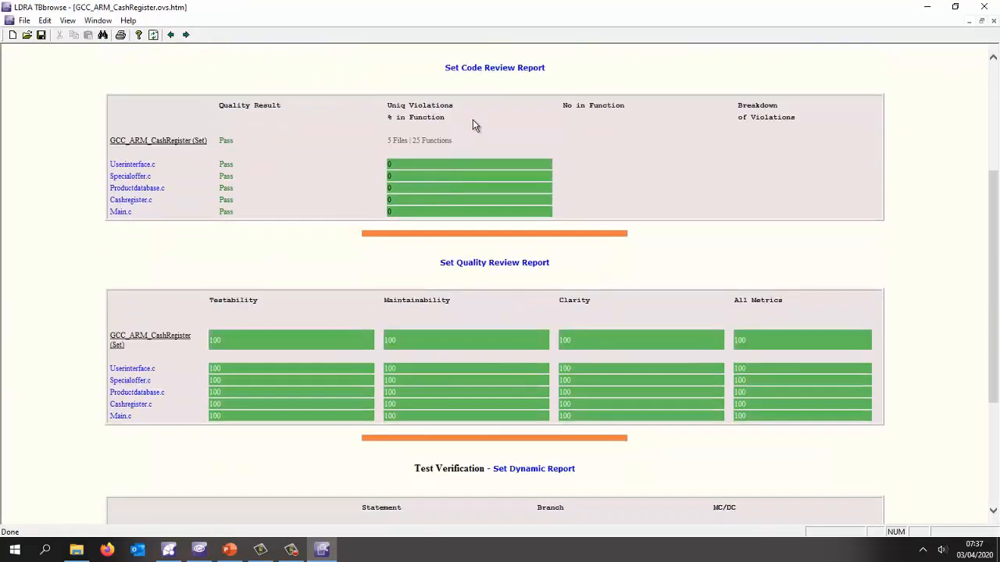
pyautogui.scroll(-3)
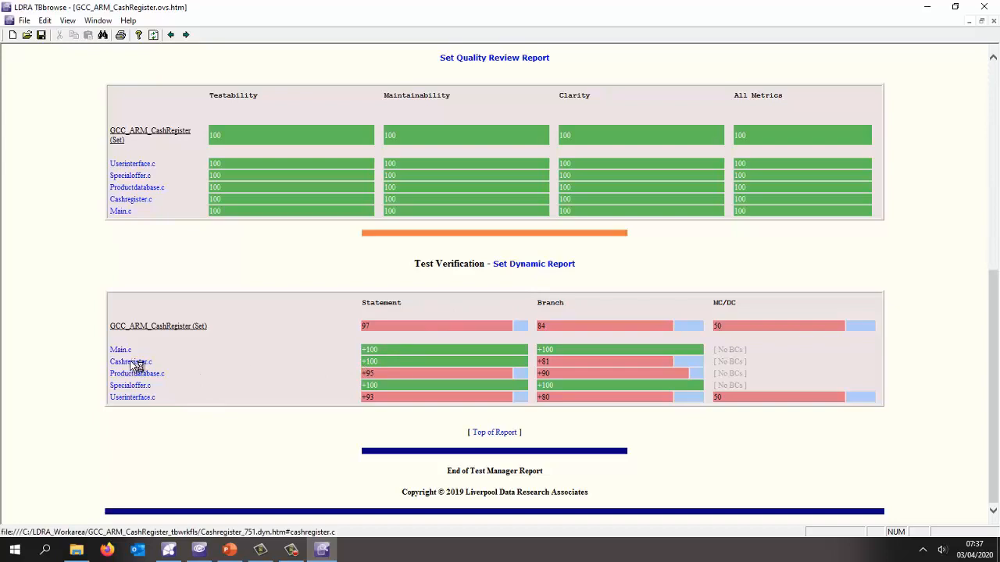
pyautogui.click(130, 362)
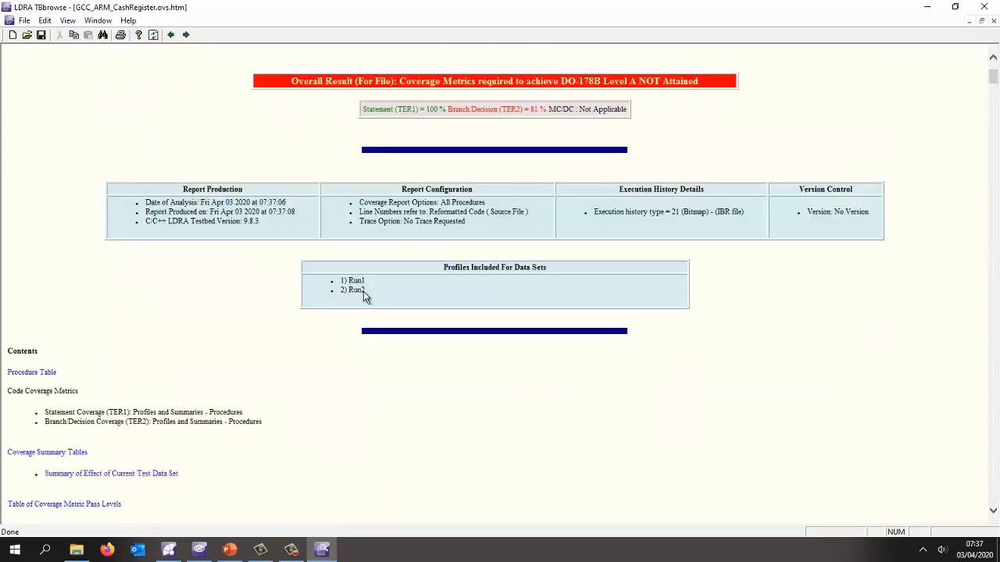
pyautogui.scroll(-3)
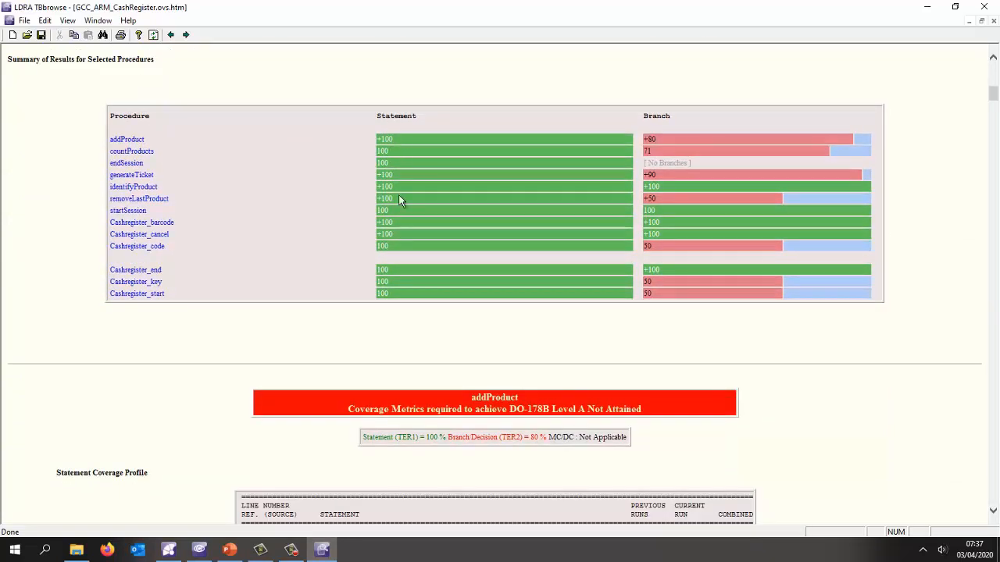
pyautogui.moveTo(707, 130)
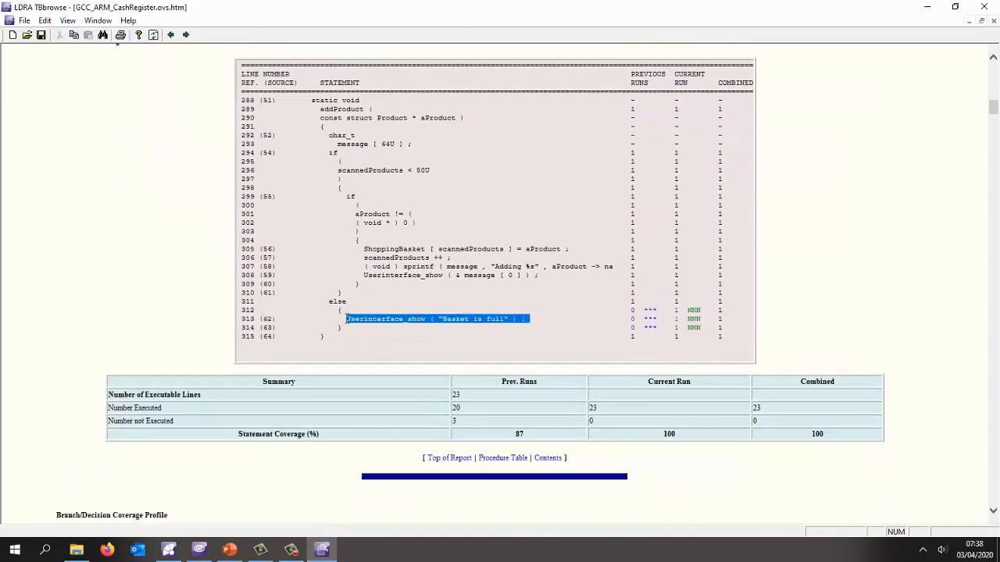
pyautogui.click(693, 318)
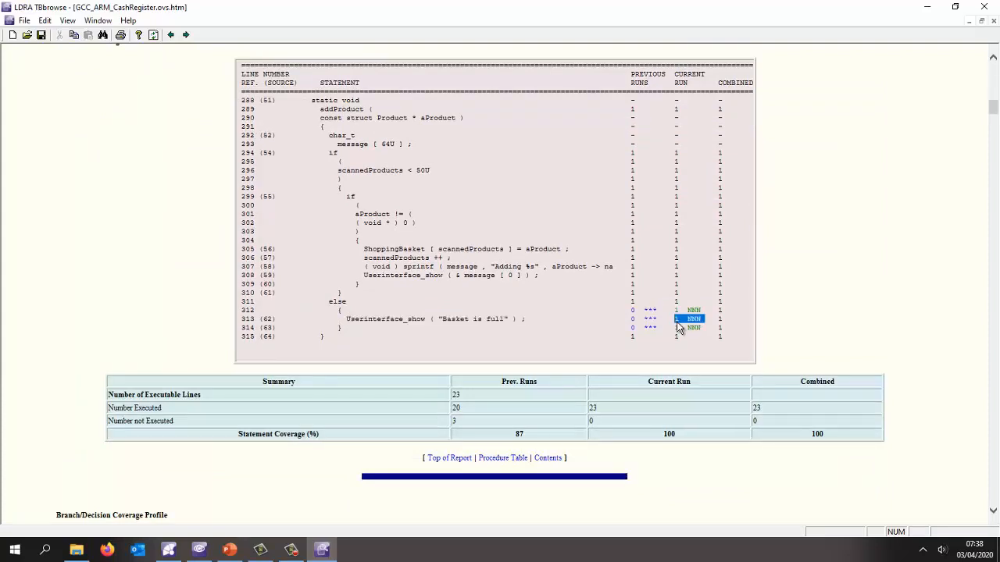
pyautogui.moveTo(735, 241)
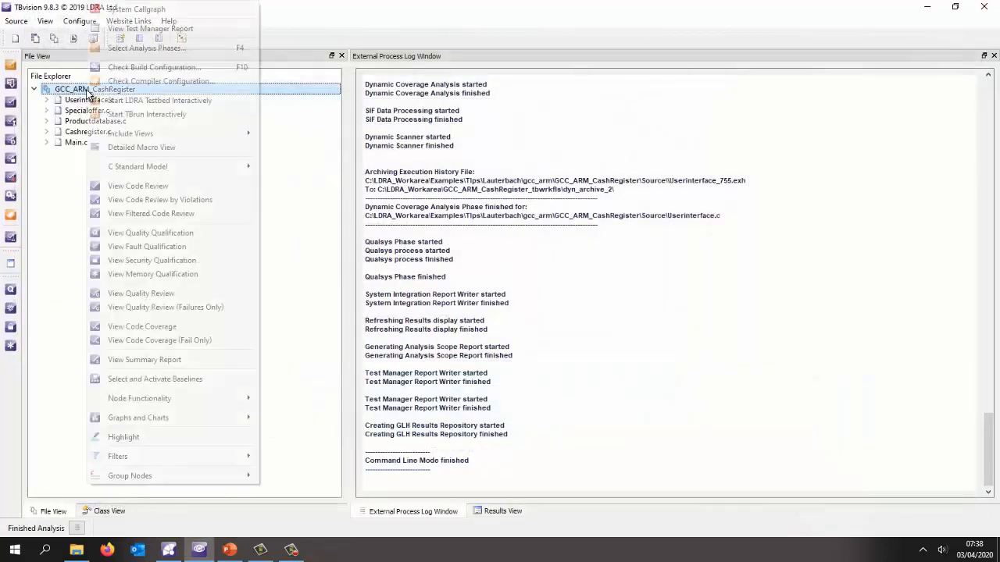
# Start TBrun interactively on the project and open the Sequence menu.
pyautogui.click(147, 114)
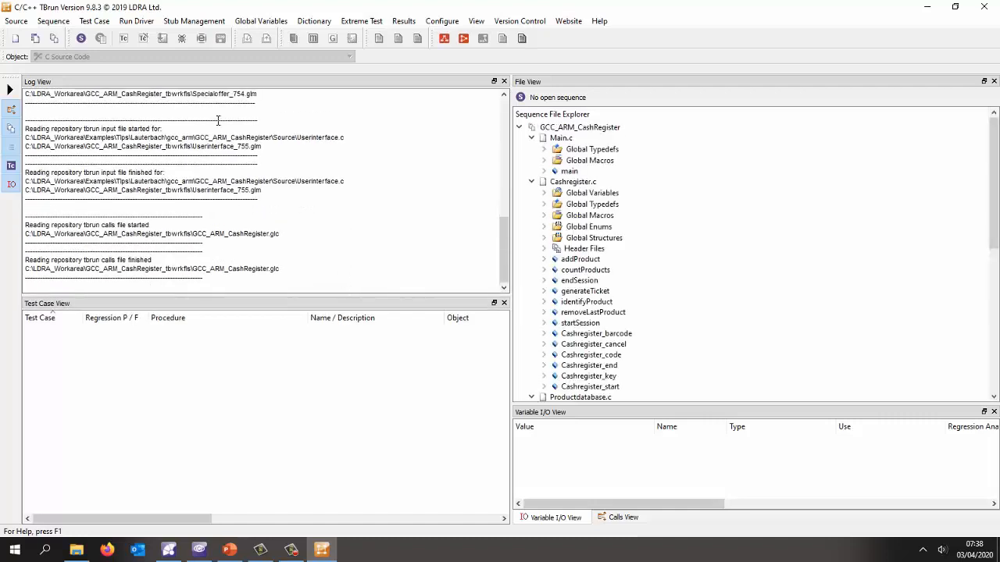
pyautogui.click(53, 21)
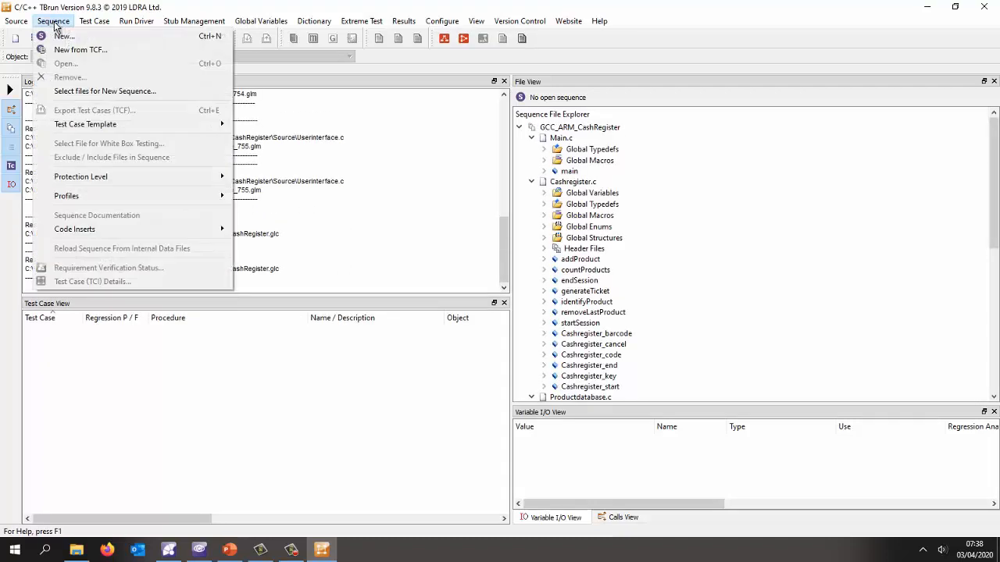
pyautogui.moveTo(100, 96)
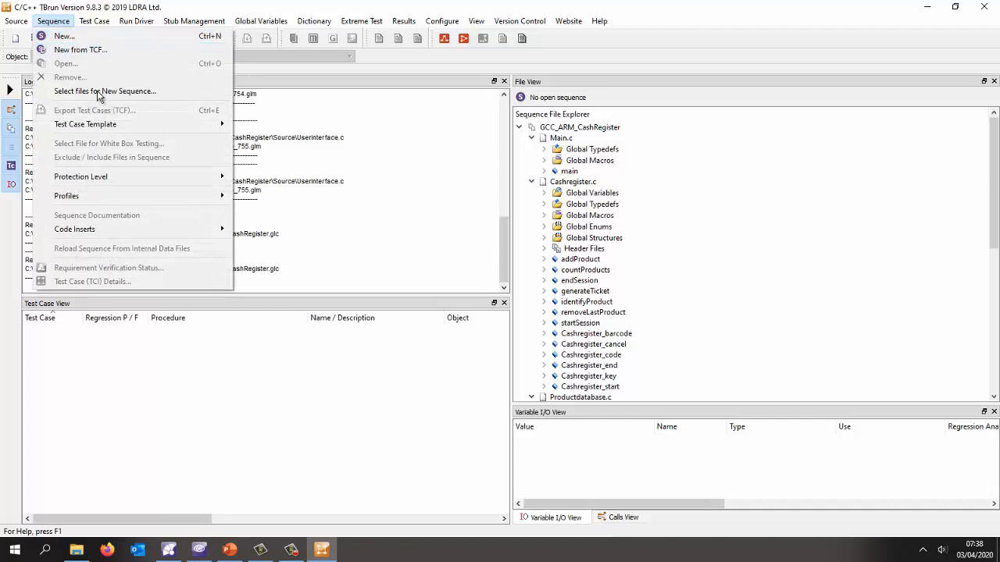
pyautogui.moveTo(78, 50)
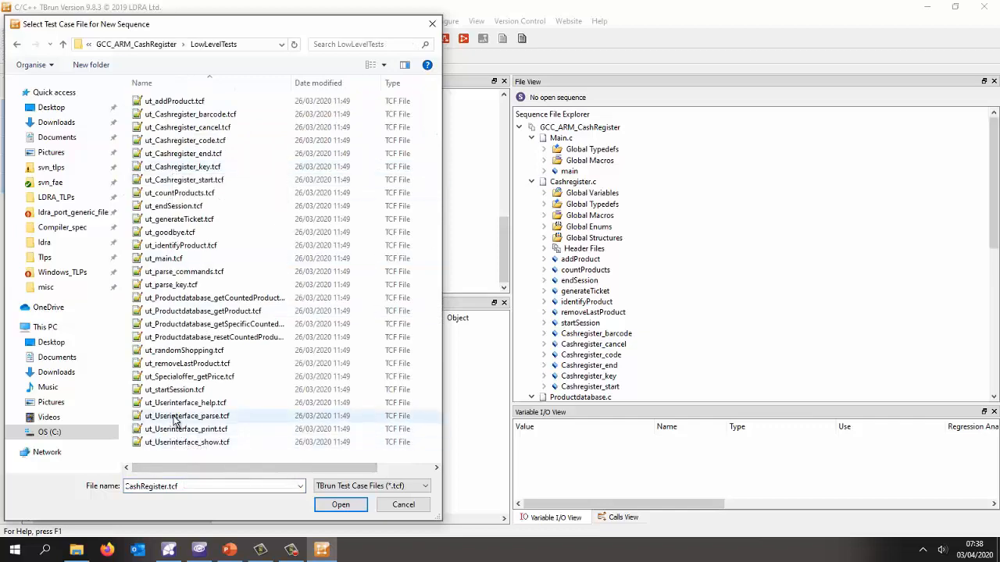
# Load ut_Userinterface_parse.tcf, accepting the File Alias for the missing source.
pyautogui.click(341, 505)
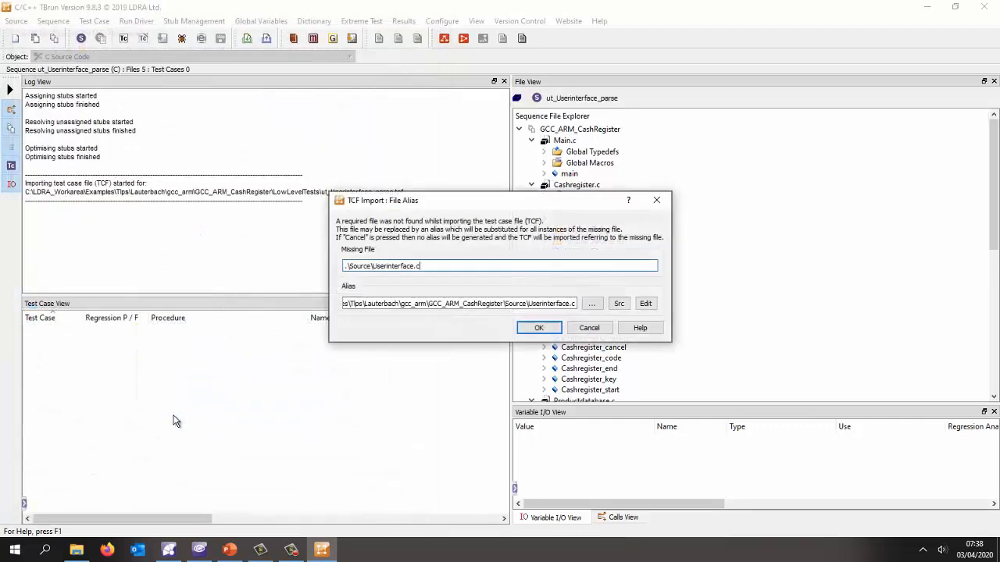
pyautogui.click(538, 327)
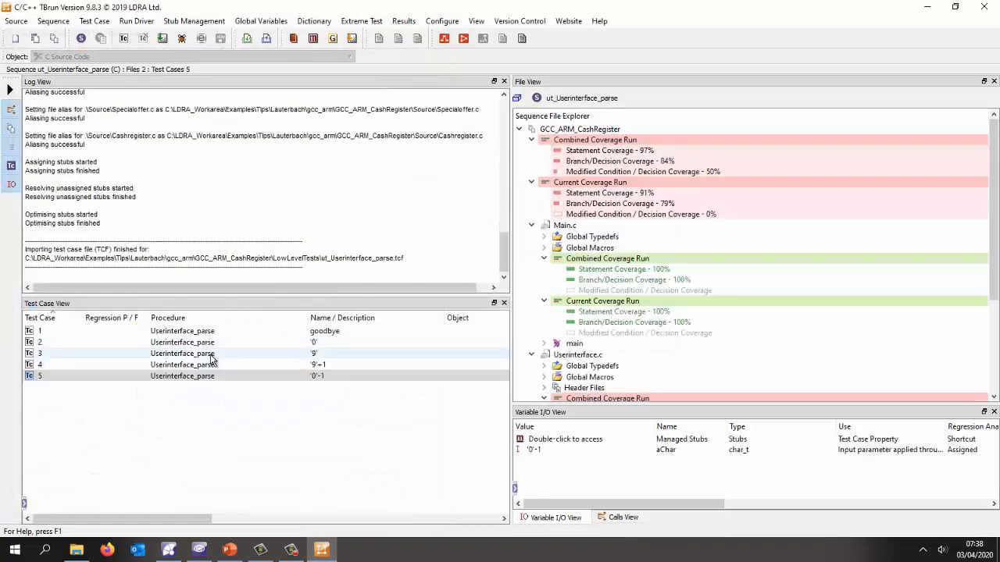
pyautogui.click(182, 364)
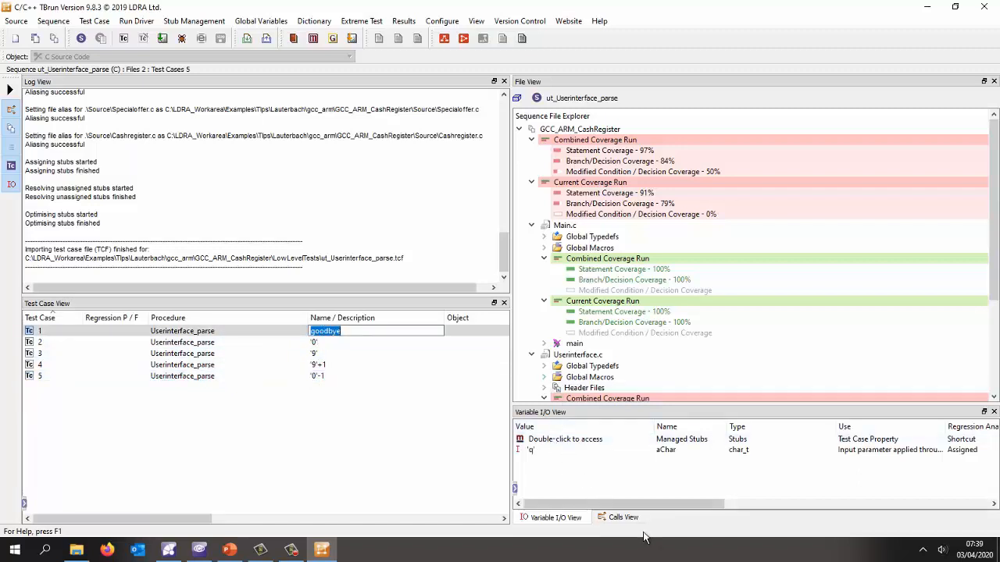
# Check that the goodbye managed stub has an expected hit count of 1, then finish the import.
pyautogui.click(623, 517)
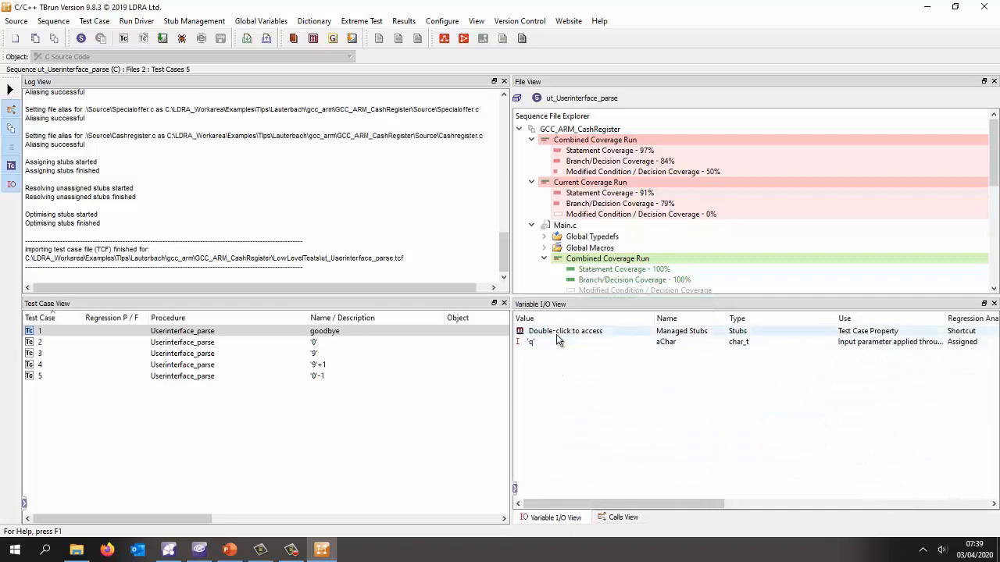
pyautogui.doubleClick(565, 331)
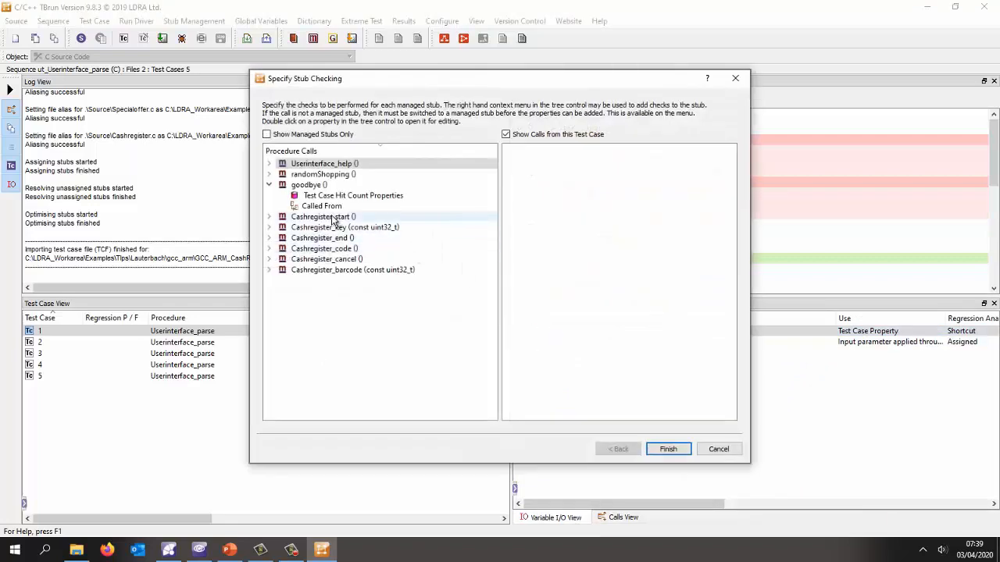
pyautogui.click(354, 196)
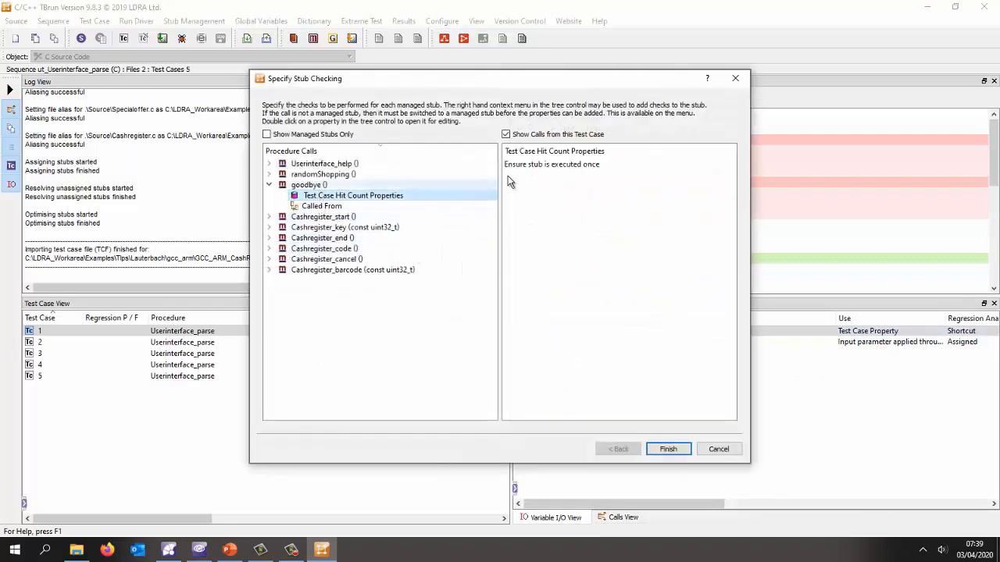
pyautogui.moveTo(629, 371)
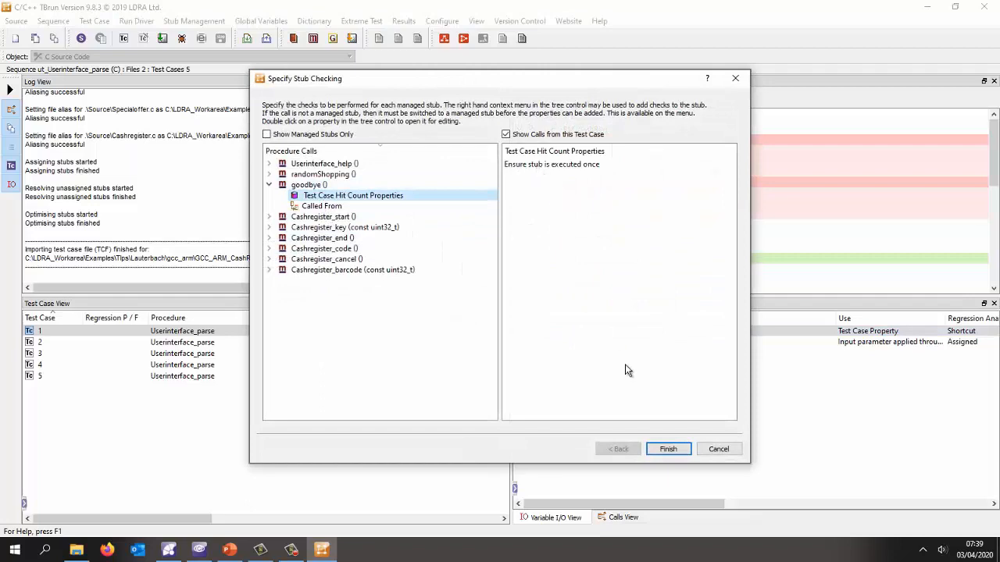
pyautogui.click(668, 448)
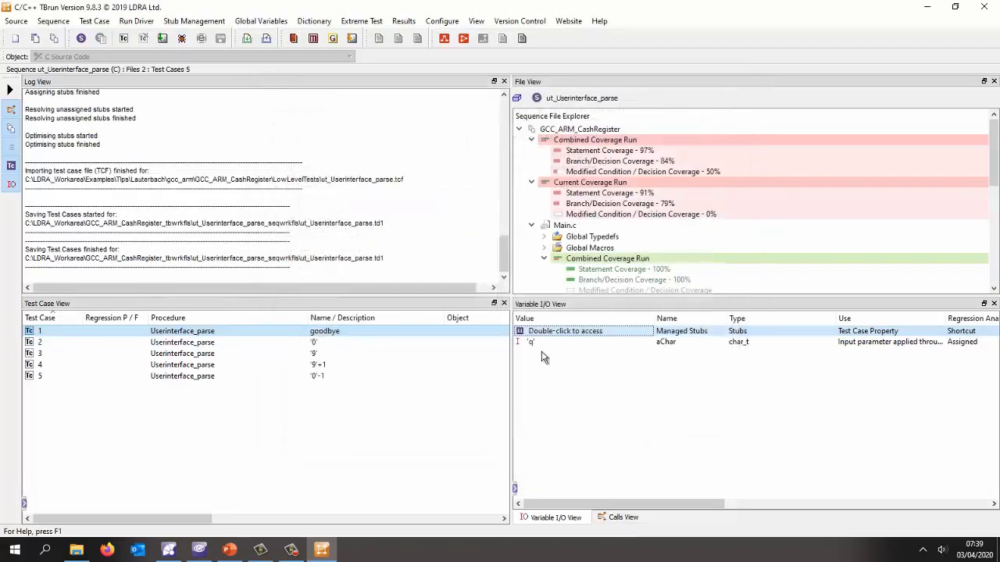
pyautogui.moveTo(500, 303)
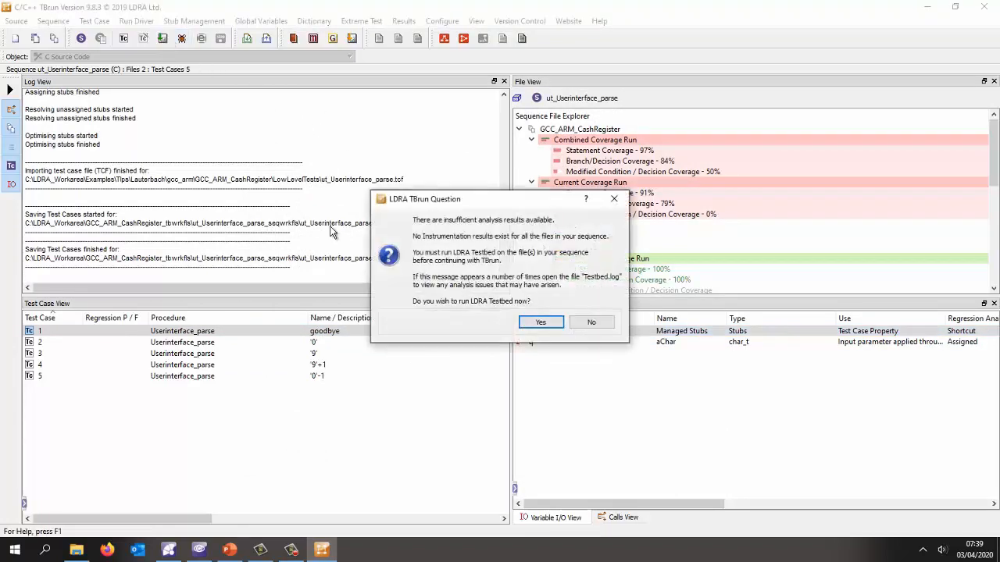
# Run the LDRA Testbed analysis and expand the Userinterface_parse coverage results in the File View.
pyautogui.click(540, 322)
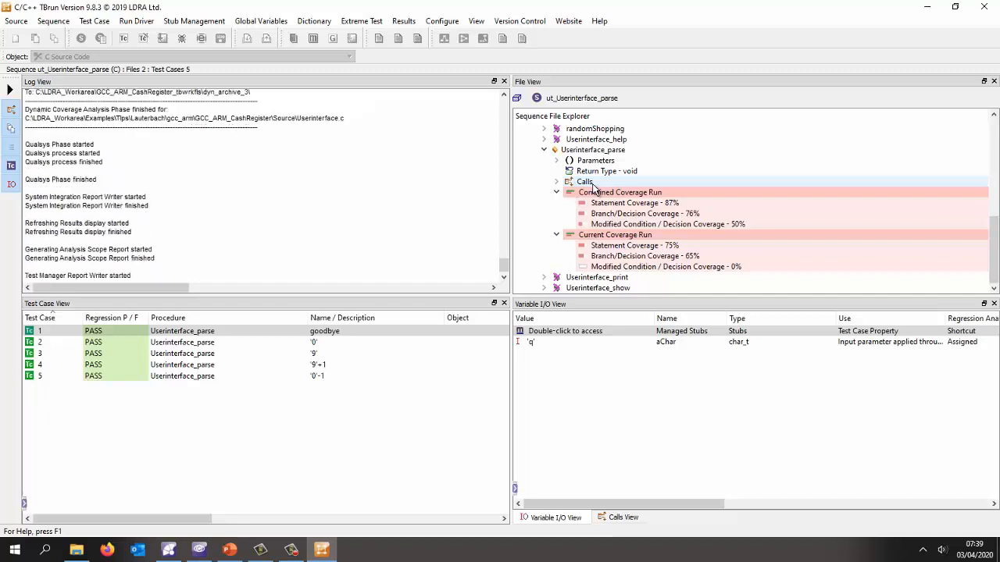
pyautogui.scroll(-3)
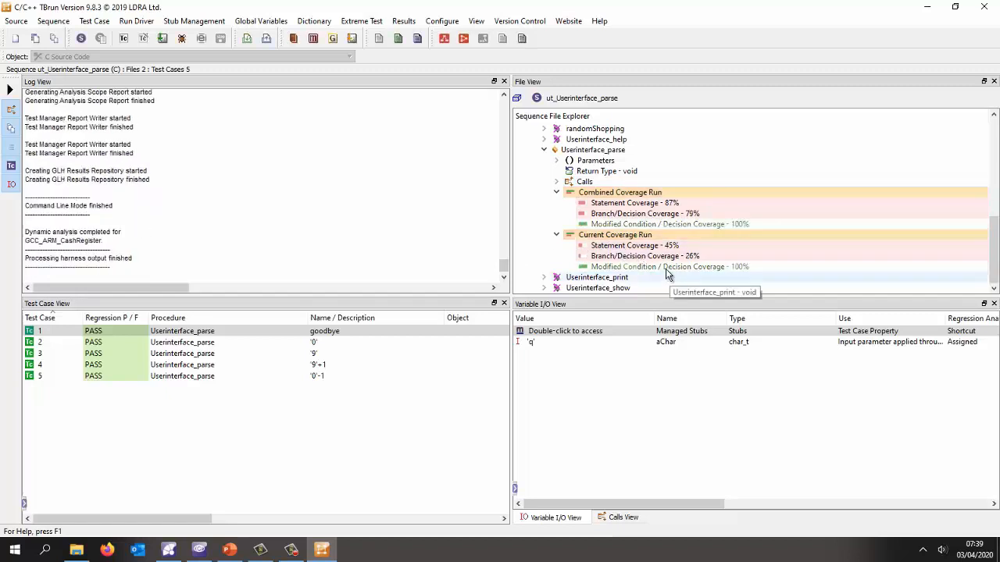
pyautogui.moveTo(652, 211)
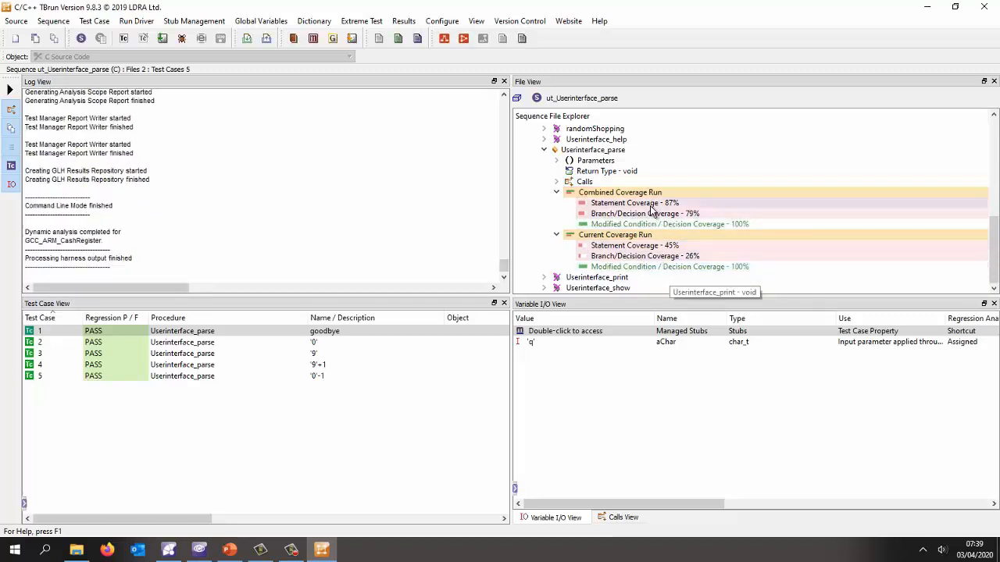
pyautogui.moveTo(660, 241)
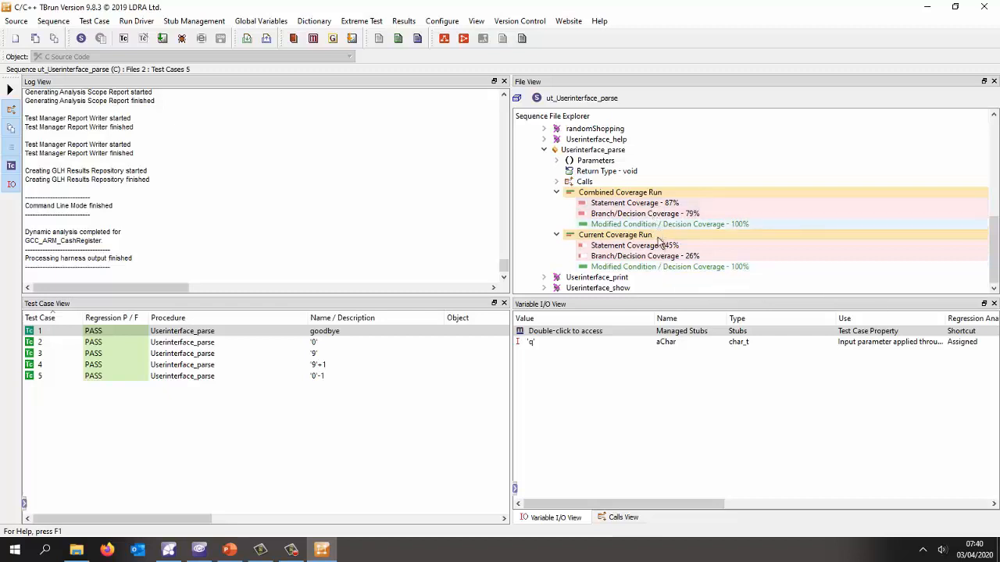
pyautogui.click(565, 331)
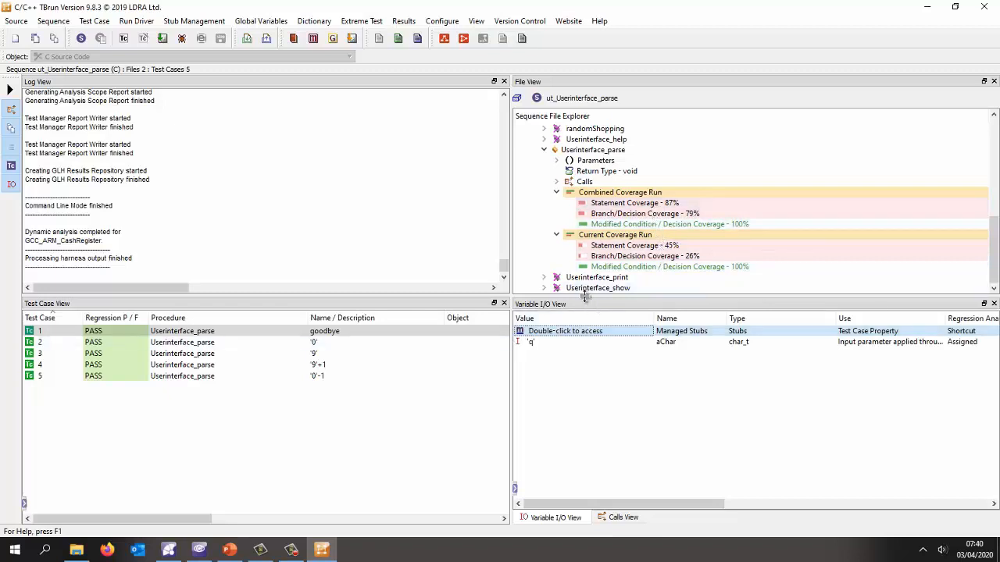
pyautogui.moveTo(586, 201)
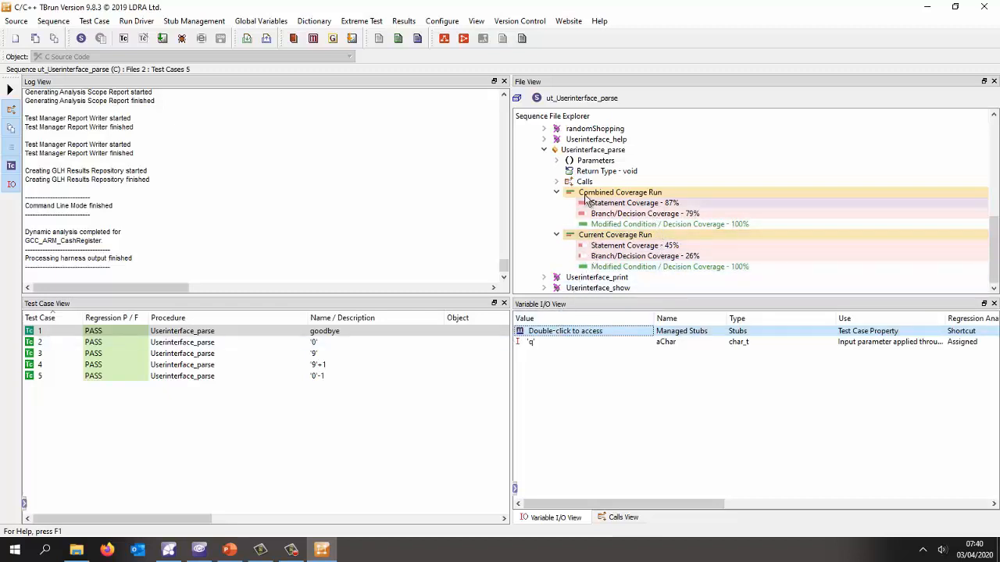
# Show the Userinterface_parse Pass/Fail Flowgraph and the source of uncovered nodes 11, 13 and 18.
pyautogui.rightClick(593, 149)
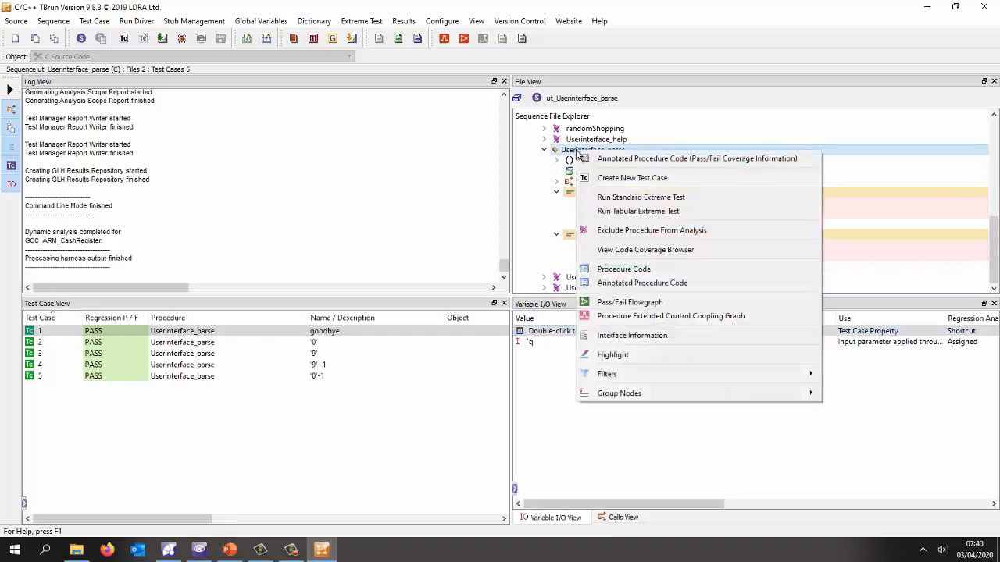
pyautogui.moveTo(629, 302)
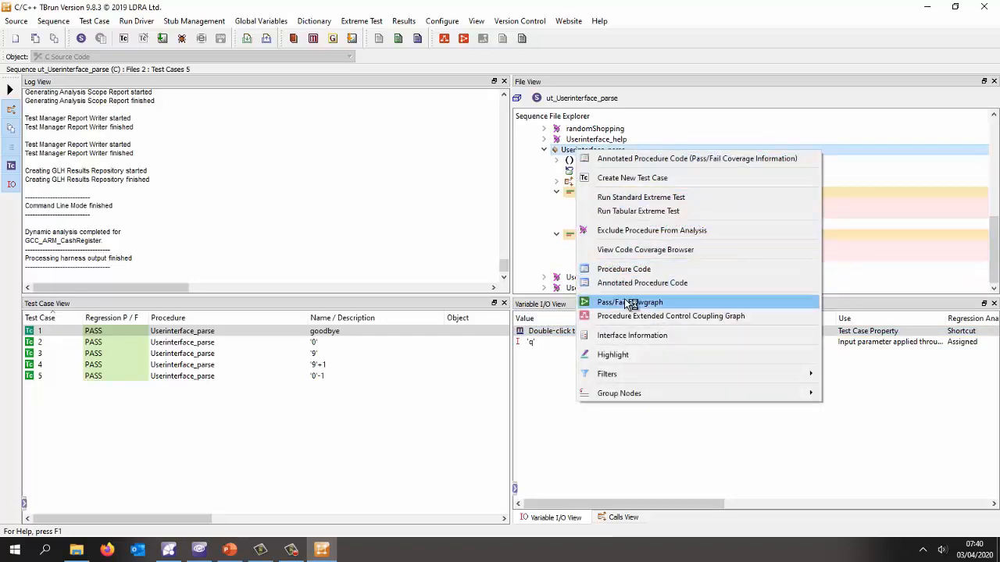
pyautogui.click(630, 303)
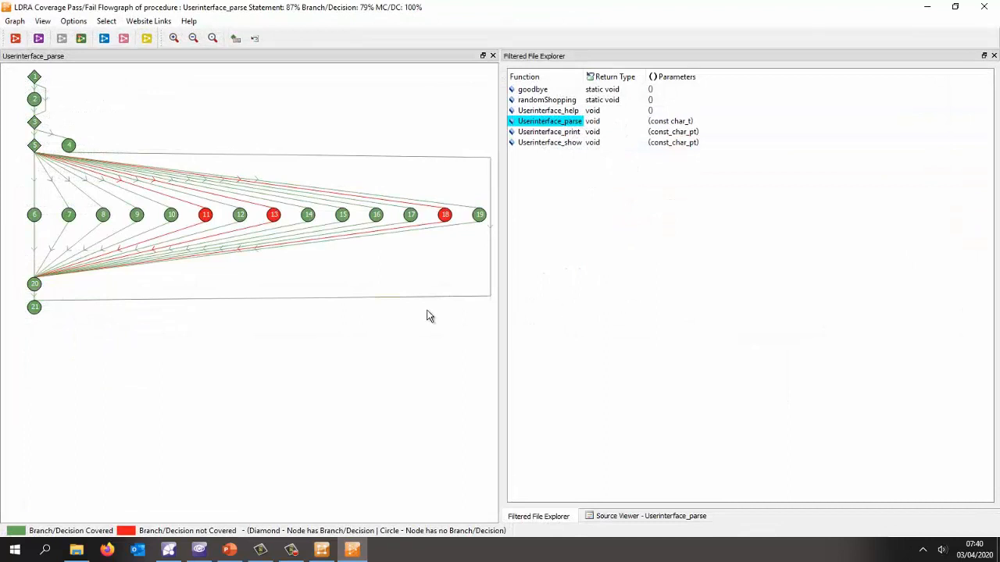
pyautogui.moveTo(215, 296)
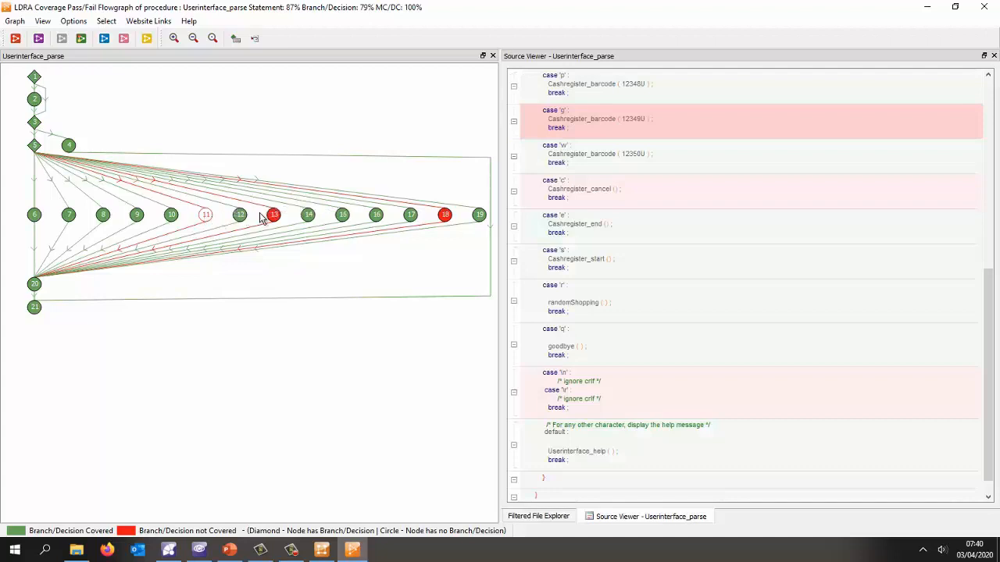
pyautogui.scroll(-3)
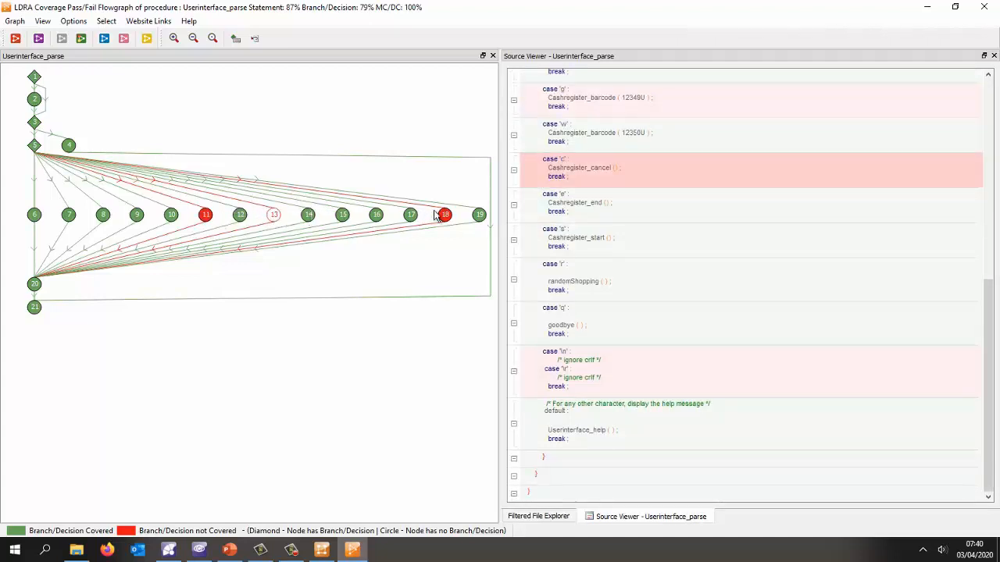